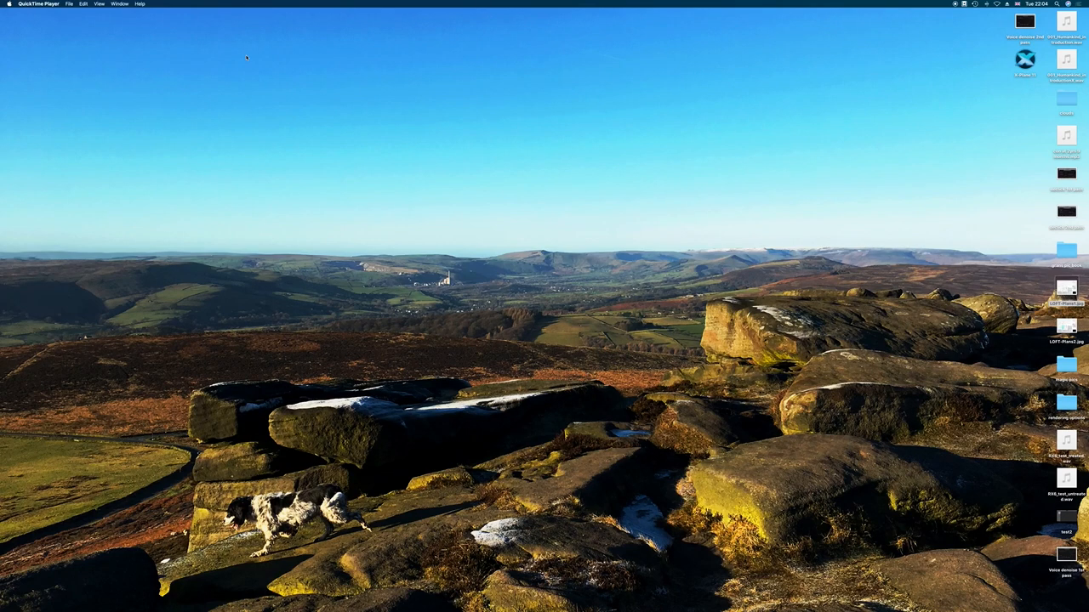
{"action": "mouse_move", "coordinate": [323, 178]}
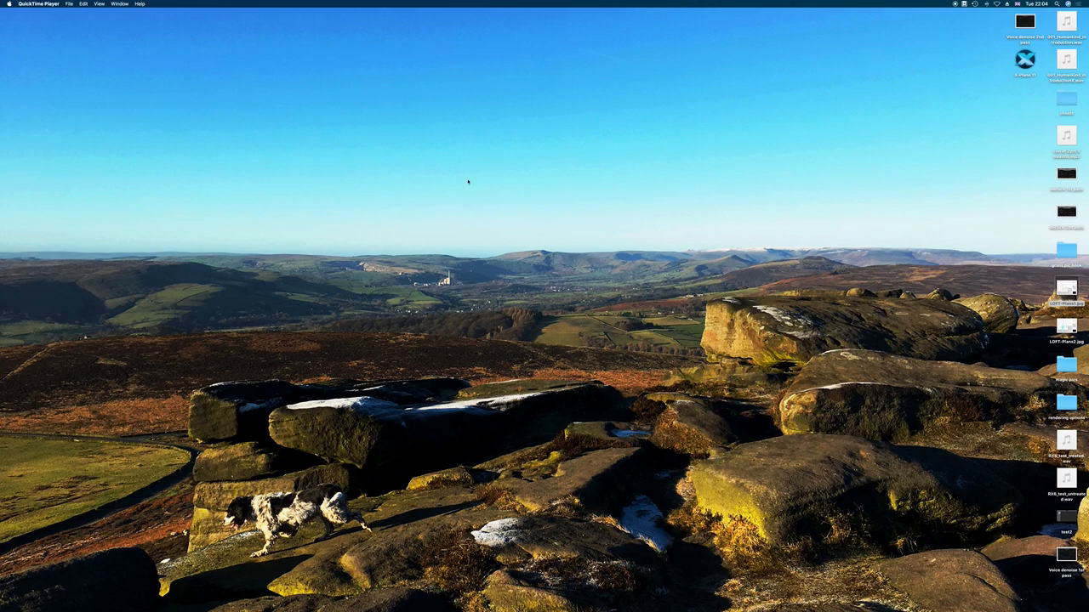
{"action": "mouse_move", "coordinate": [559, 193]}
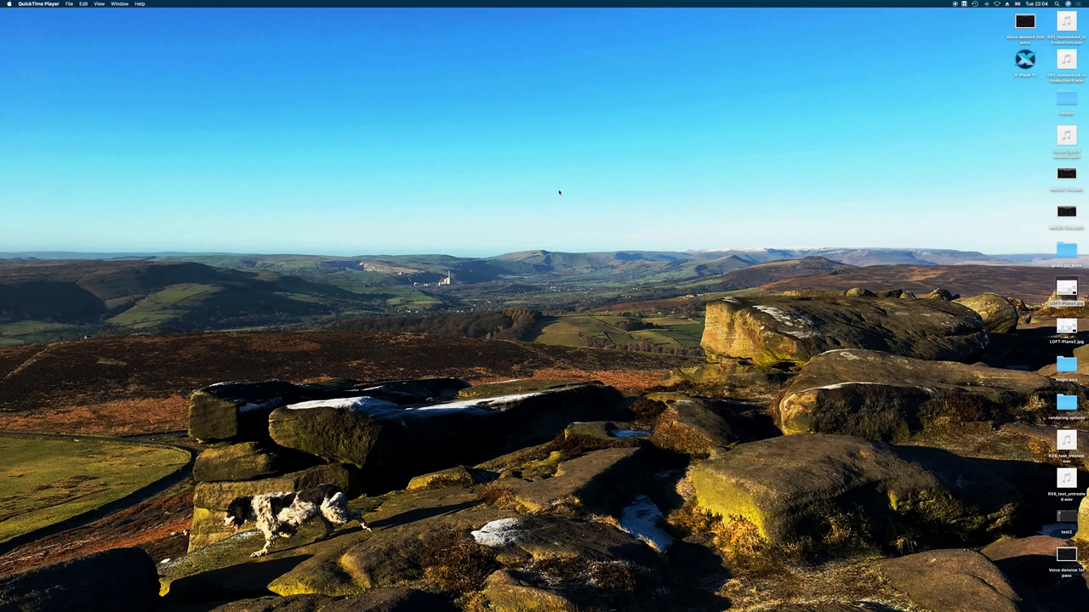
{"action": "mouse_move", "coordinate": [478, 201]}
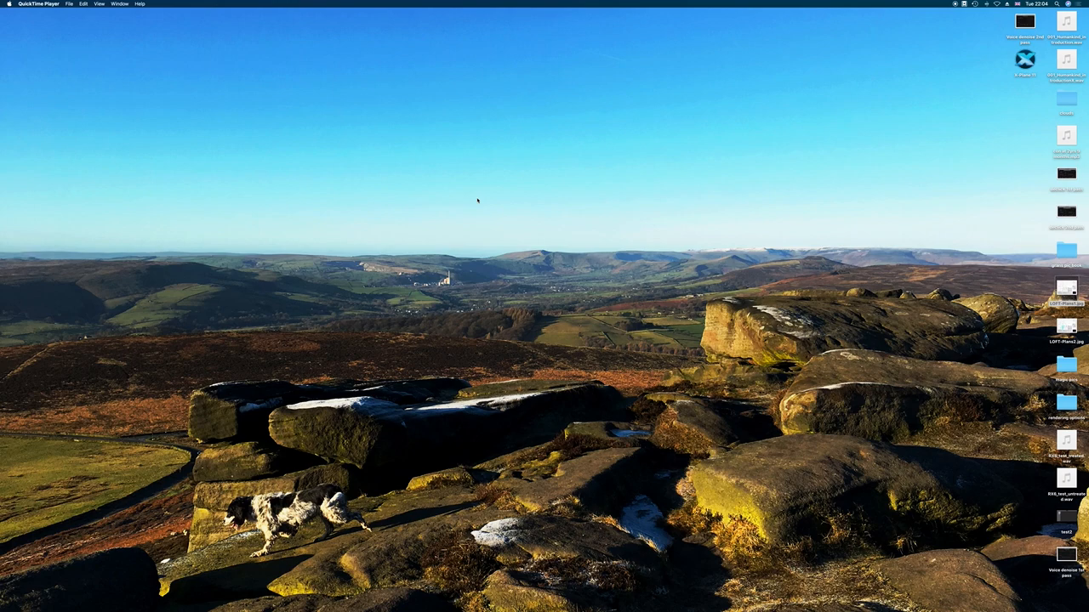
{"action": "mouse_move", "coordinate": [458, 165]}
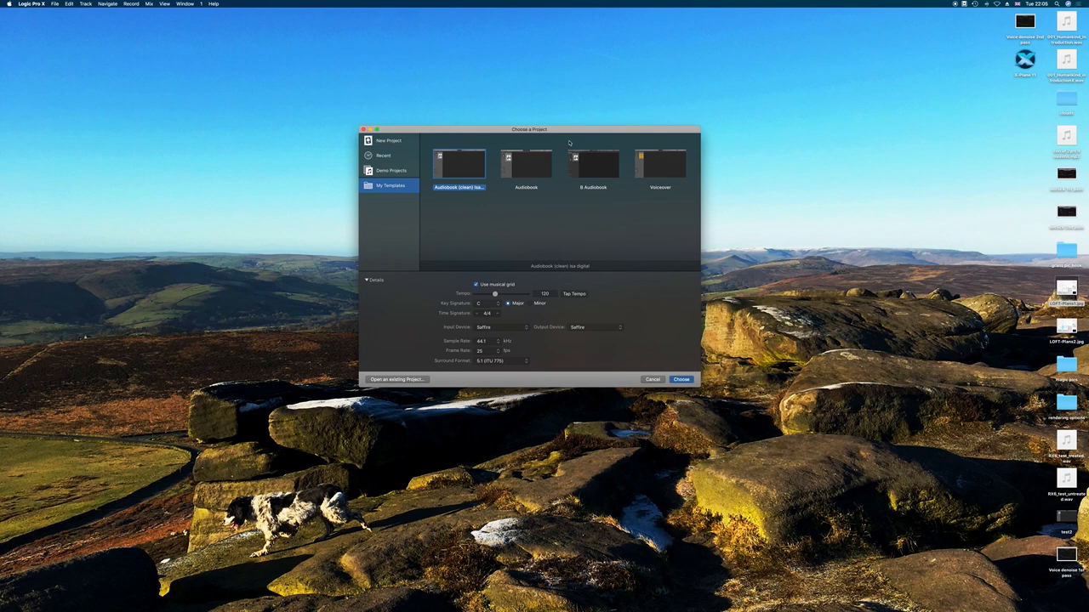
{"action": "mouse_move", "coordinate": [429, 195]}
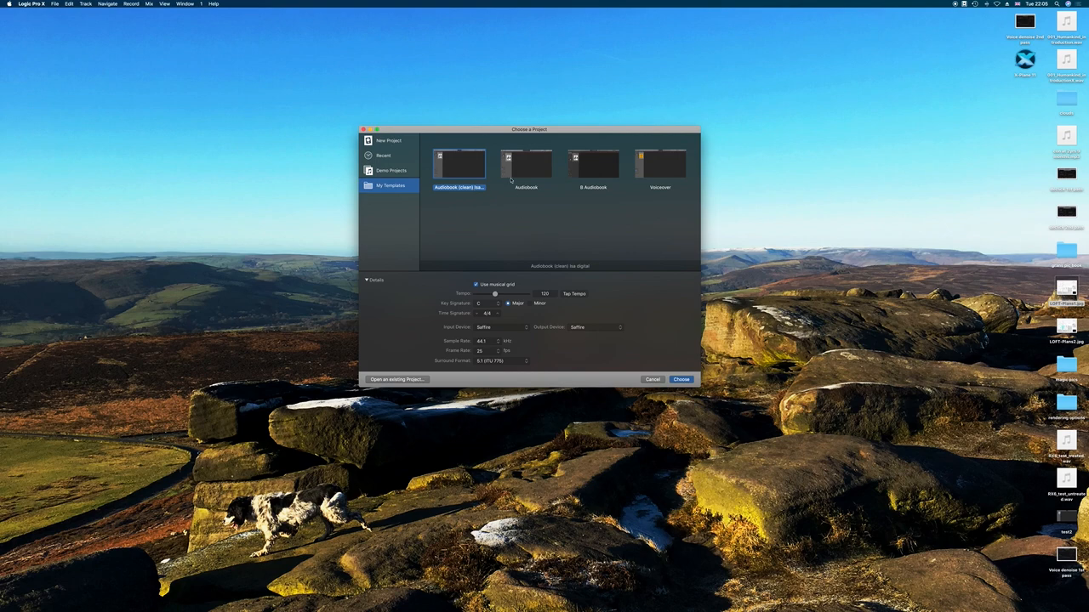
Show the New Project options, with Empty Project and factory templates like Hip Hop and Songwriter.
{"action": "left_click", "coordinate": [389, 140]}
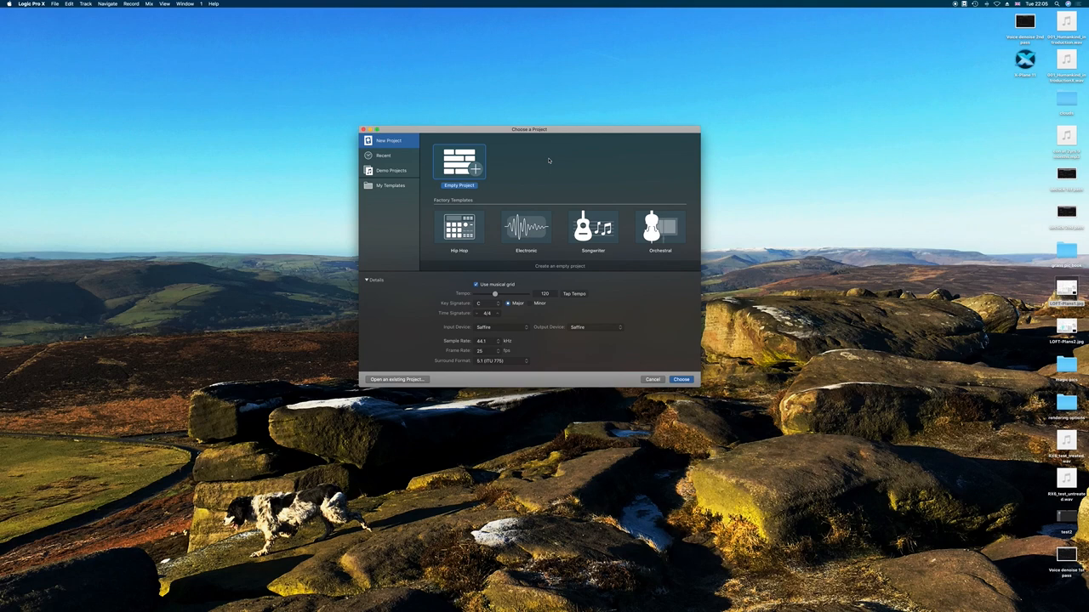
{"action": "mouse_move", "coordinate": [557, 176]}
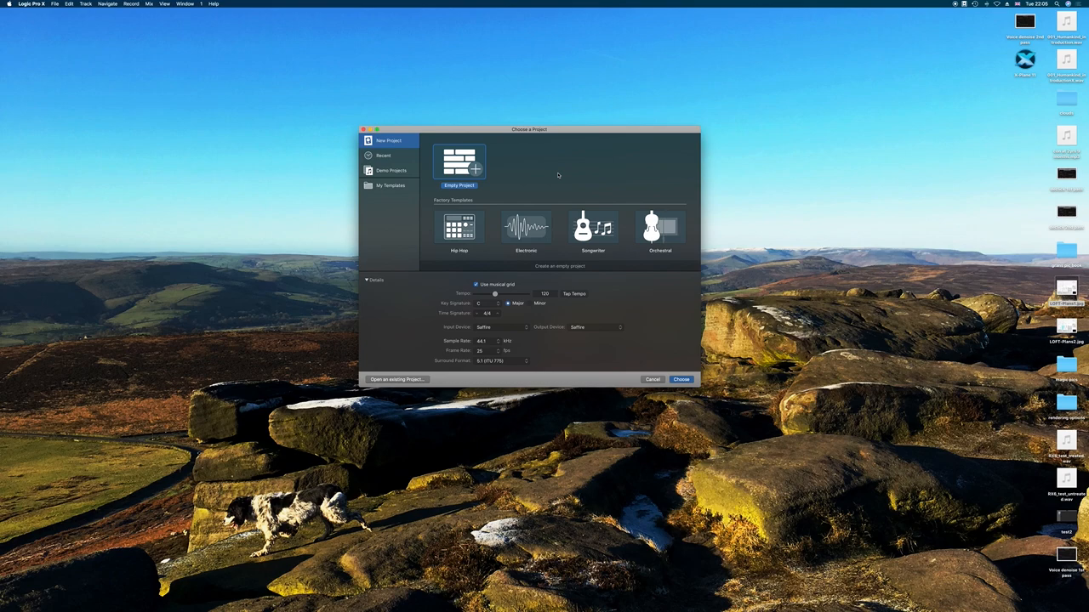
{"action": "mouse_move", "coordinate": [492, 167]}
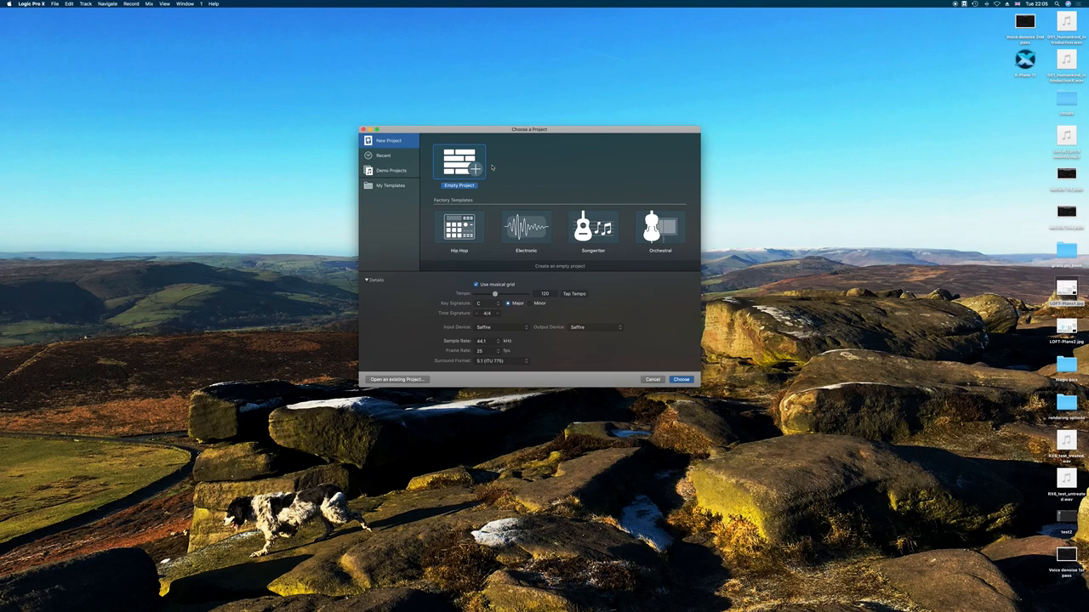
{"action": "mouse_move", "coordinate": [538, 162]}
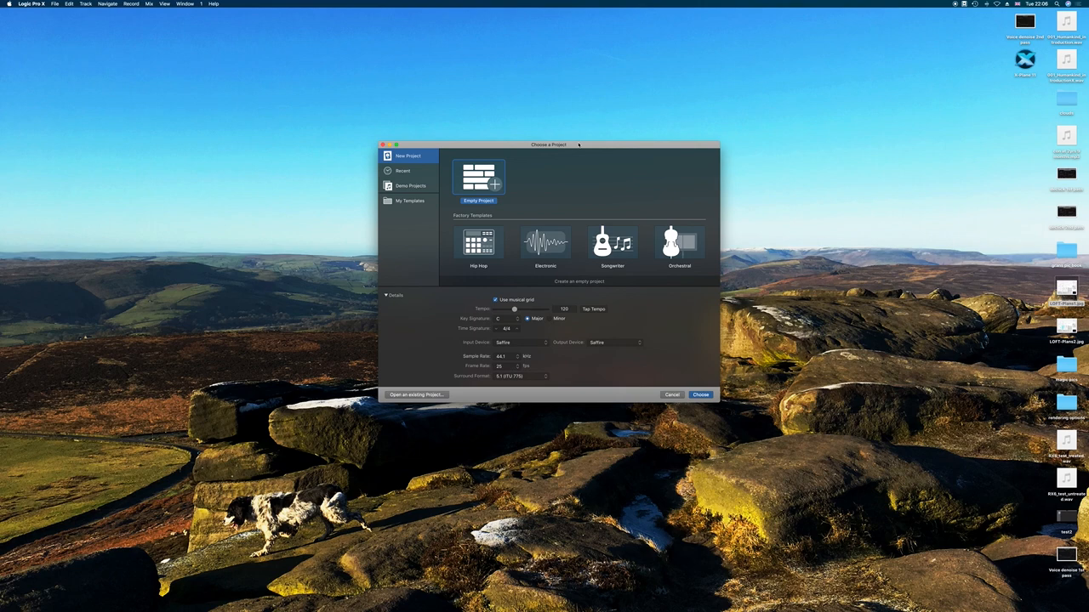
{"action": "mouse_move", "coordinate": [578, 150]}
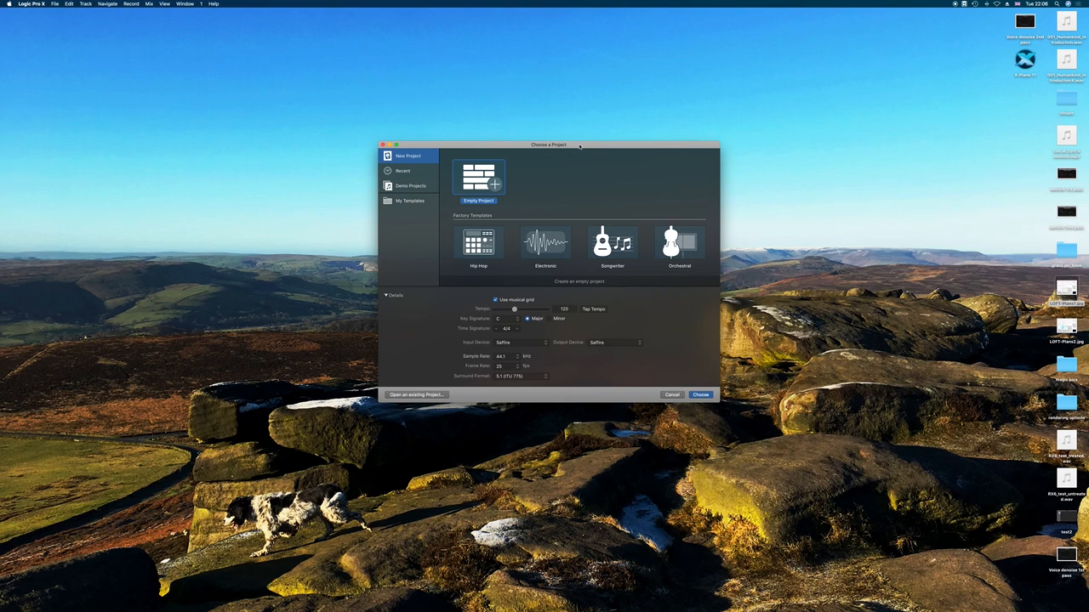
{"action": "mouse_move", "coordinate": [614, 181]}
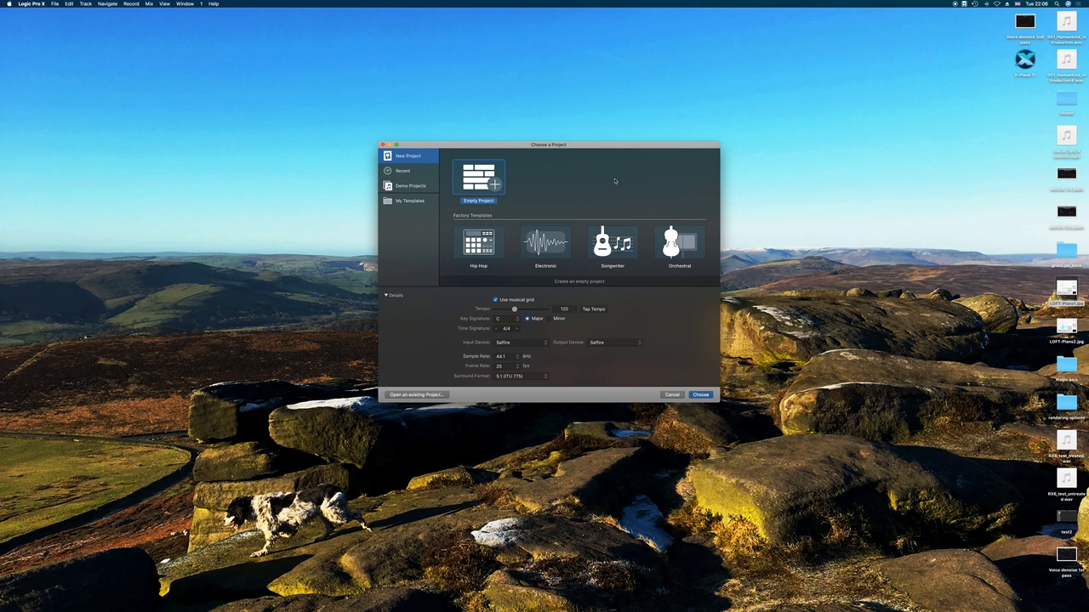
{"action": "mouse_move", "coordinate": [608, 199]}
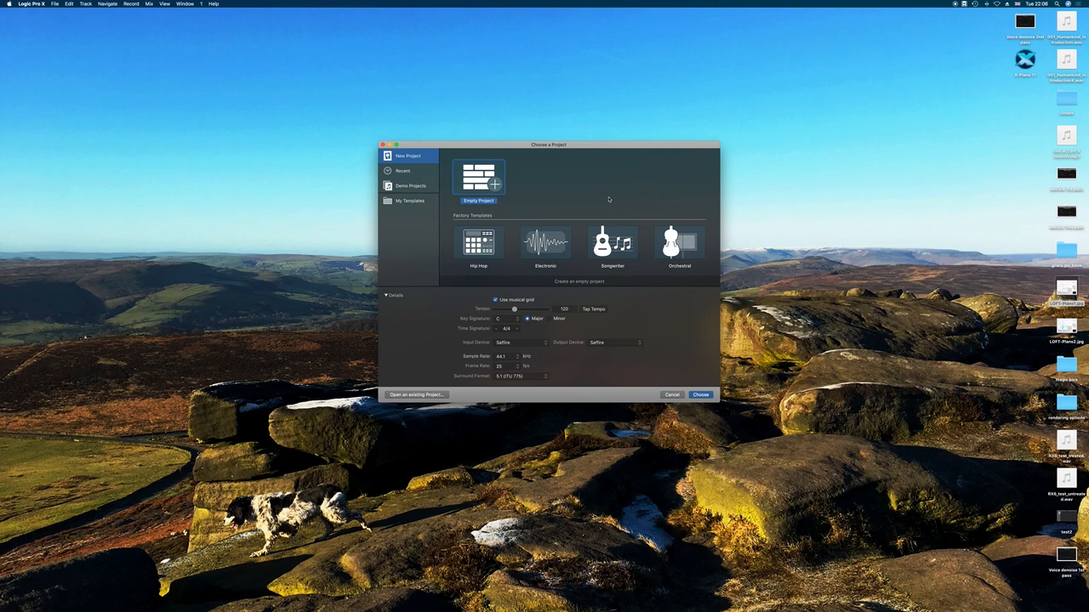
{"action": "mouse_move", "coordinate": [401, 217]}
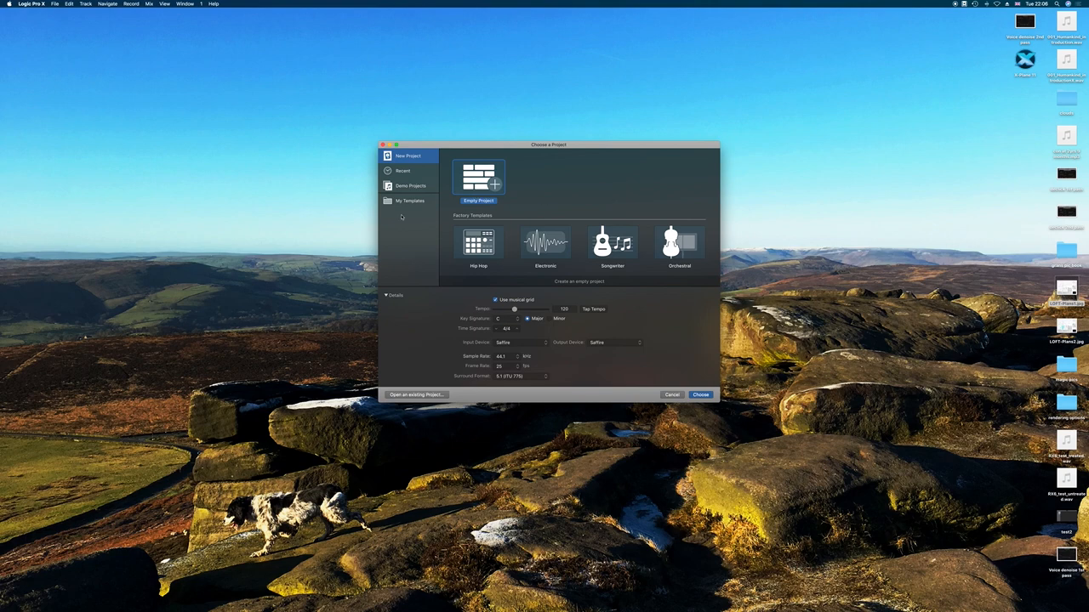
{"action": "mouse_move", "coordinate": [692, 224]}
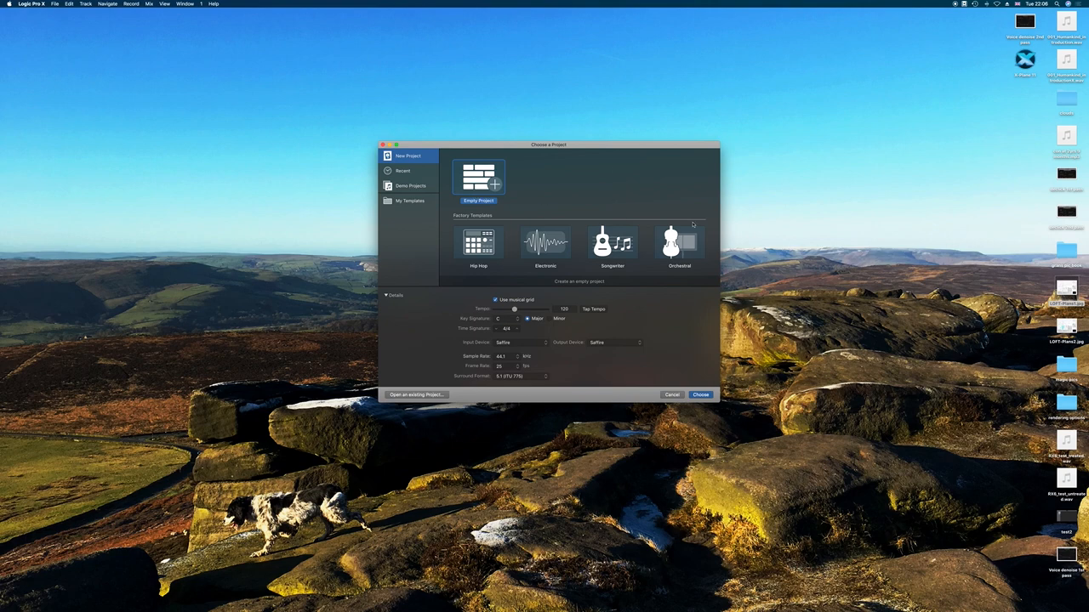
{"action": "mouse_move", "coordinate": [519, 172]}
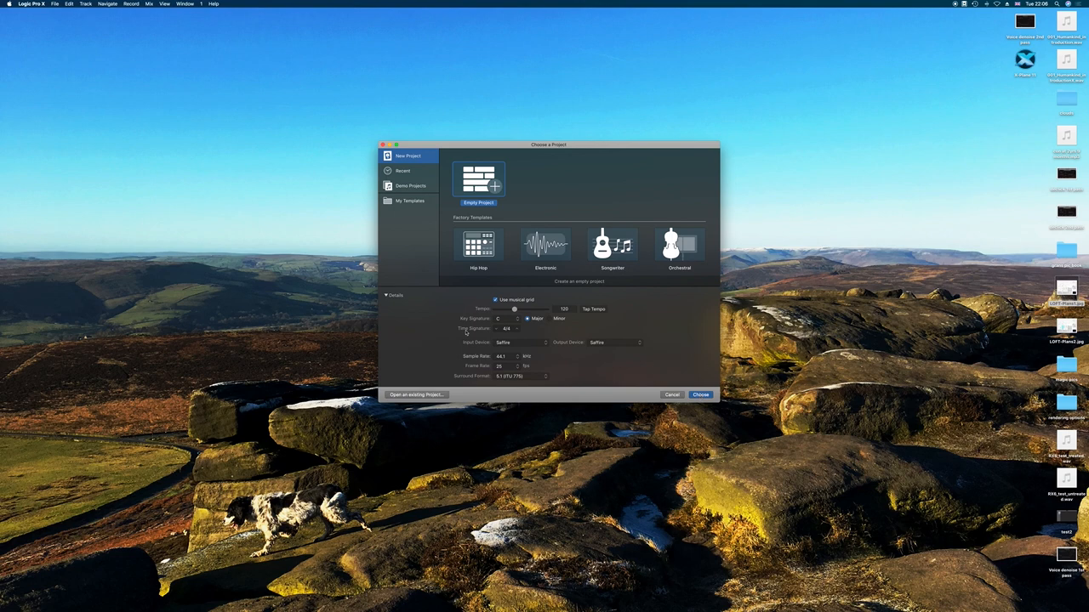
{"action": "mouse_move", "coordinate": [619, 346]}
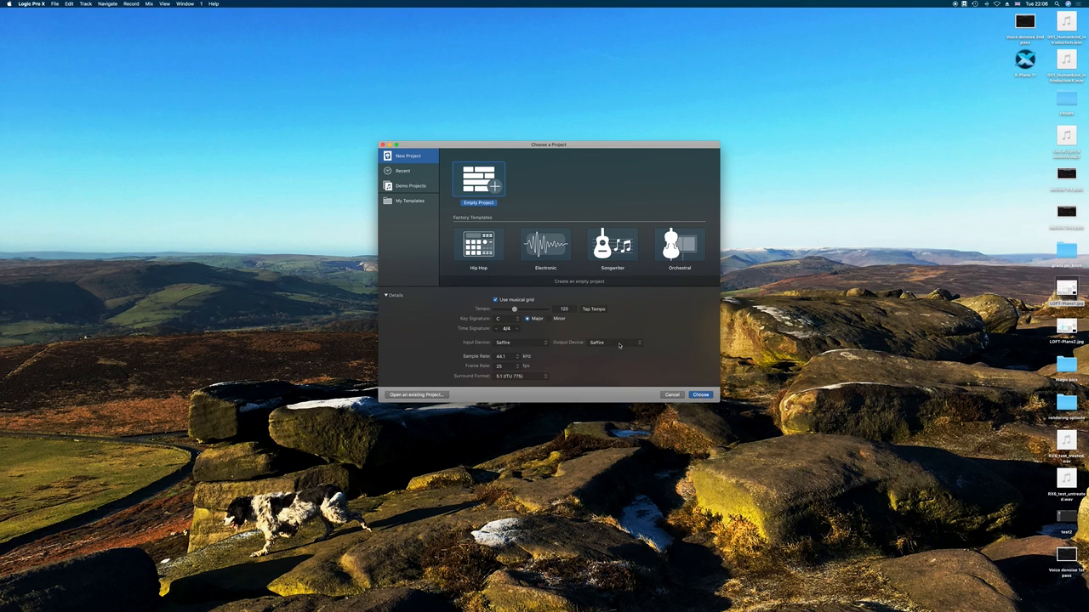
{"action": "mouse_move", "coordinate": [542, 346]}
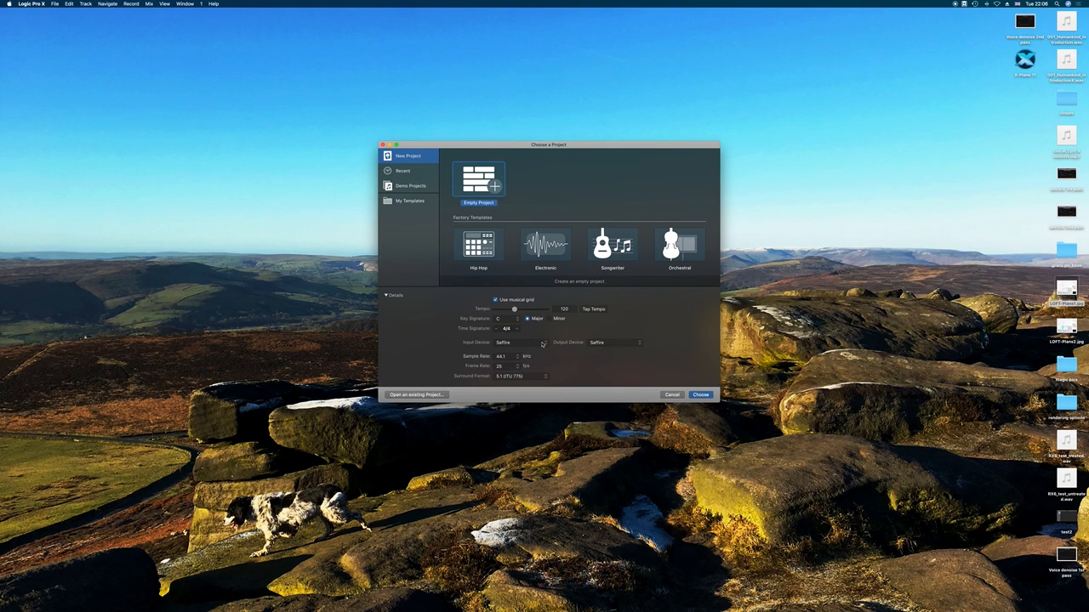
{"action": "mouse_move", "coordinate": [541, 342]}
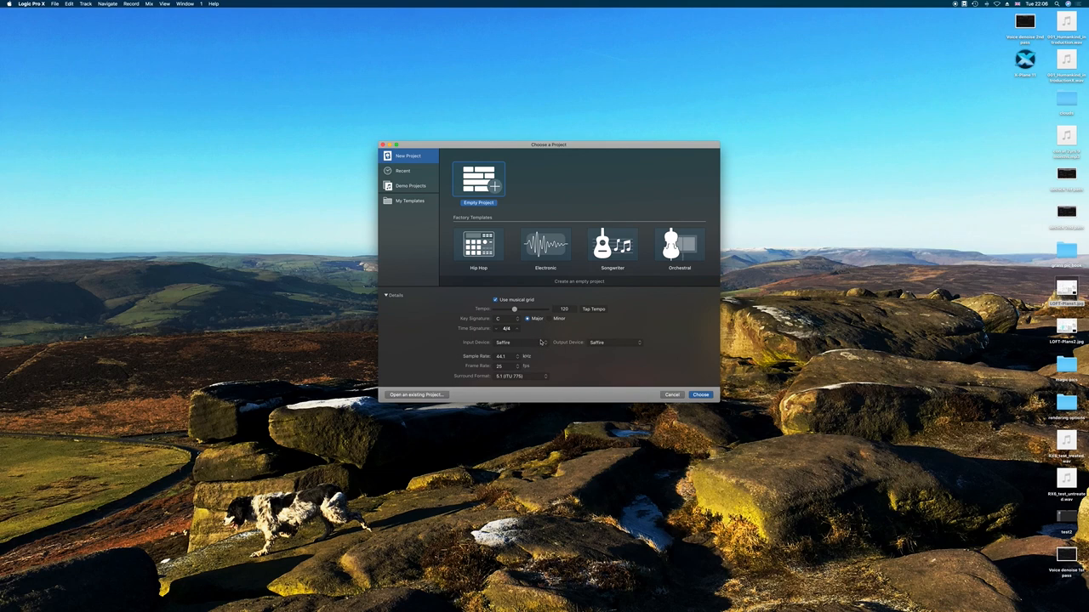
Keep Saffire as the input device and create the empty Untitled project.
{"action": "left_click", "coordinate": [519, 342]}
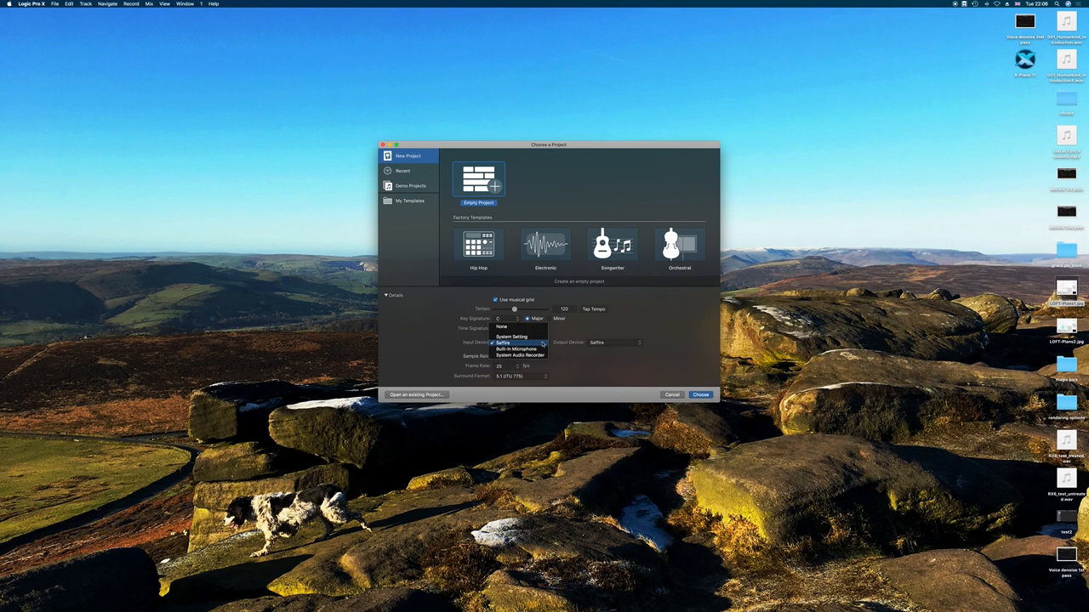
{"action": "mouse_move", "coordinate": [514, 336]}
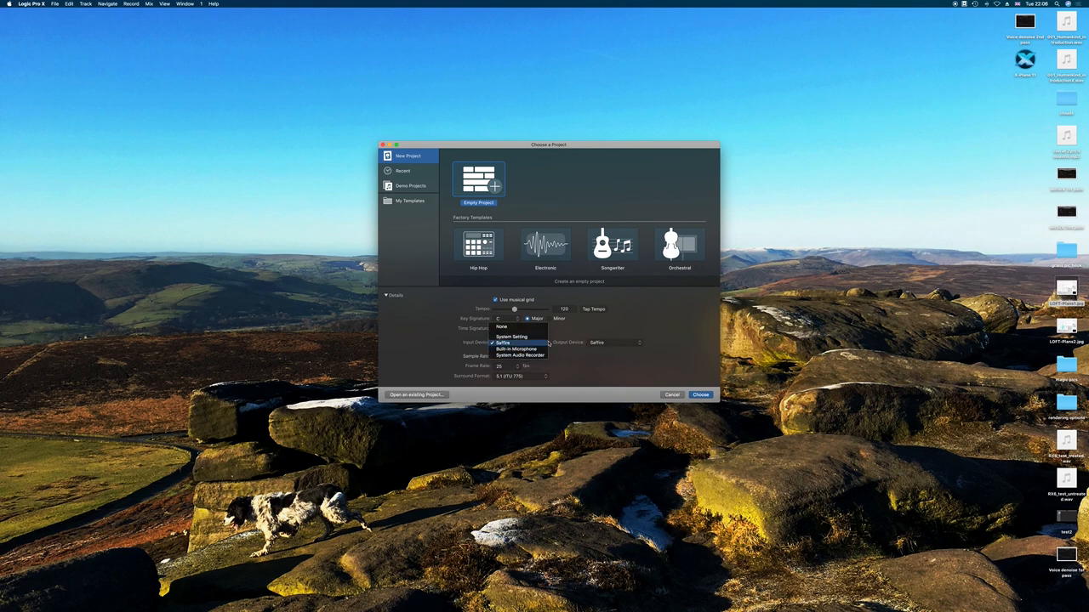
{"action": "left_click", "coordinate": [503, 342]}
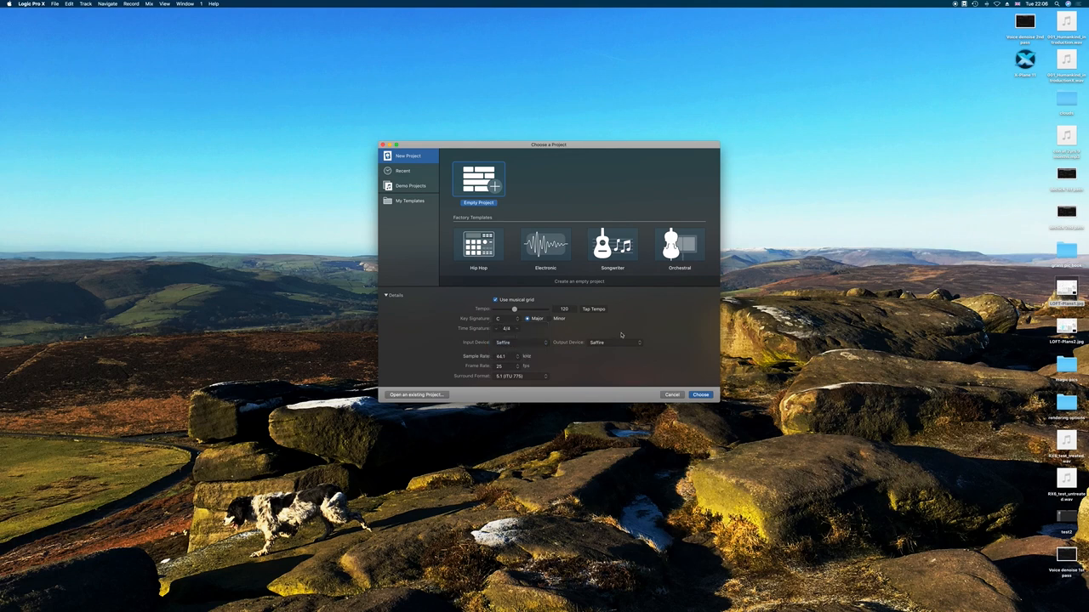
{"action": "mouse_move", "coordinate": [714, 398]}
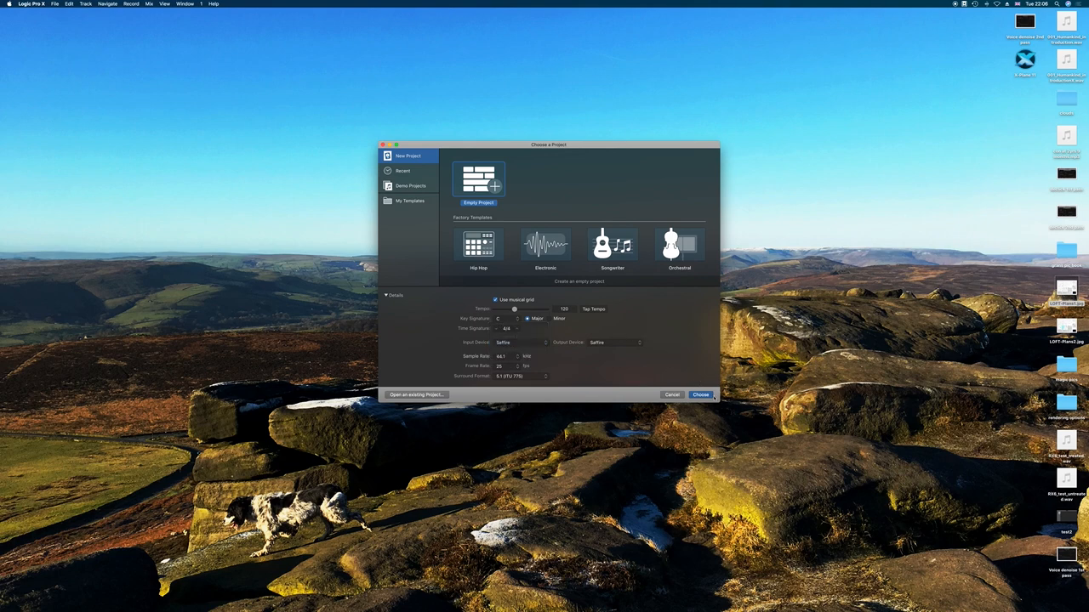
{"action": "left_click", "coordinate": [672, 395]}
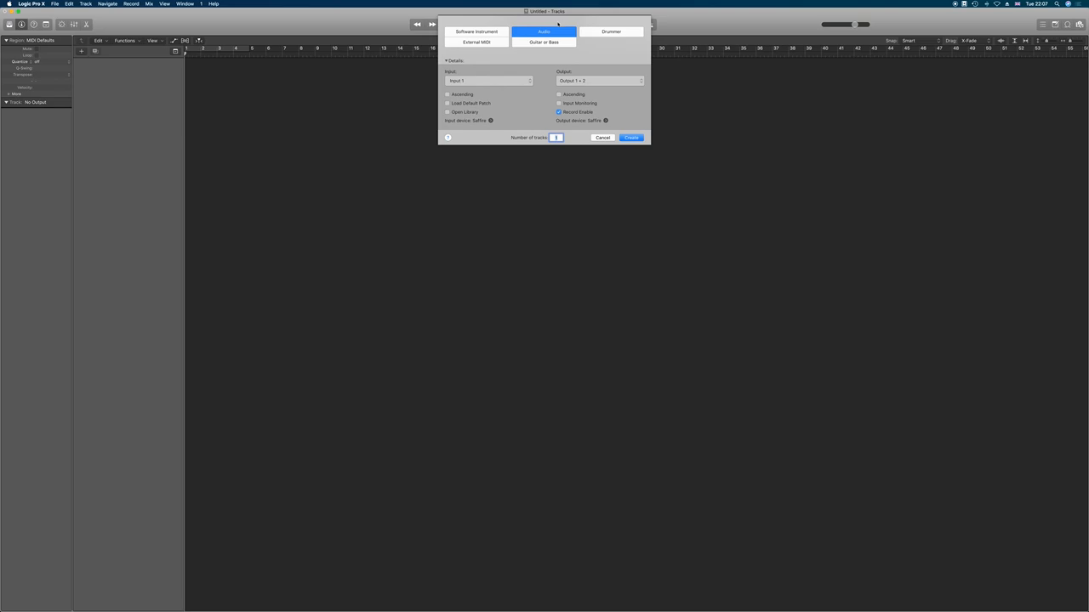
{"action": "mouse_move", "coordinate": [504, 57]}
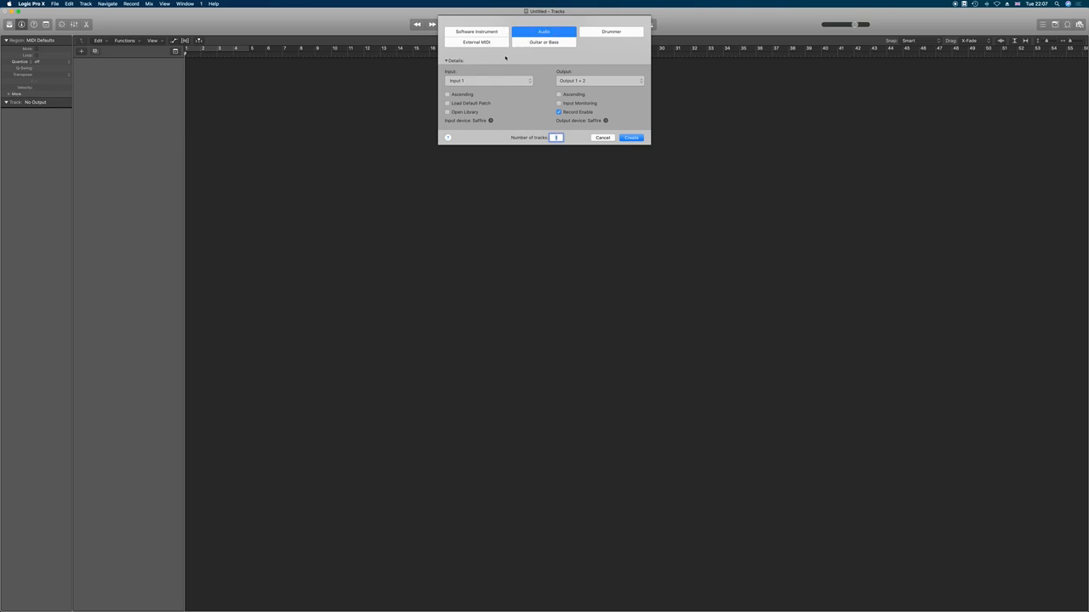
Set the input and output, then create one audio track, Audio 1, recording from Saffire input 1.
{"action": "left_click", "coordinate": [488, 80]}
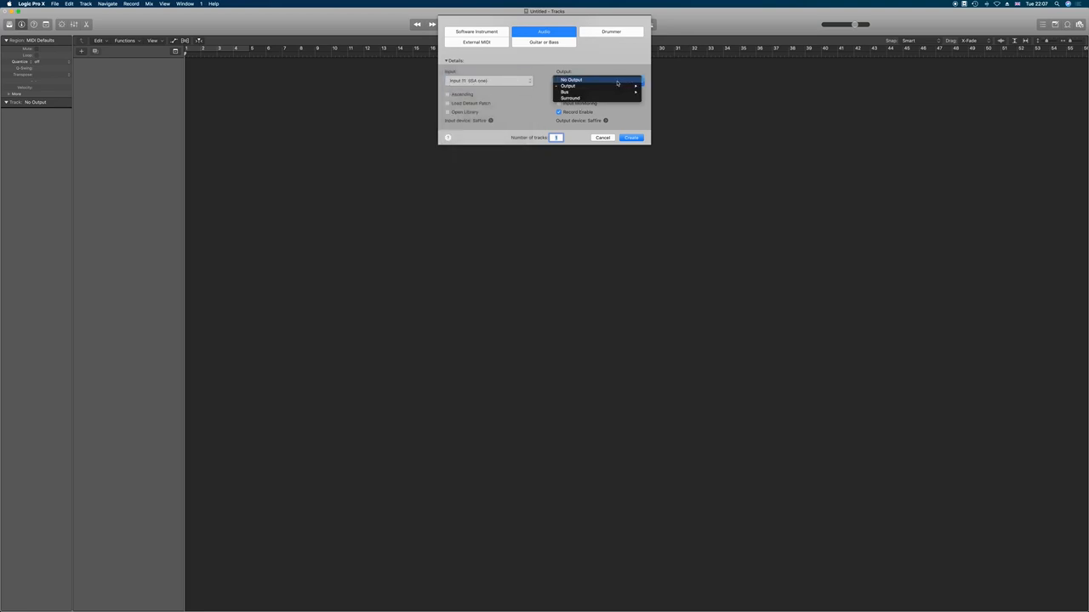
{"action": "left_click", "coordinate": [568, 85]}
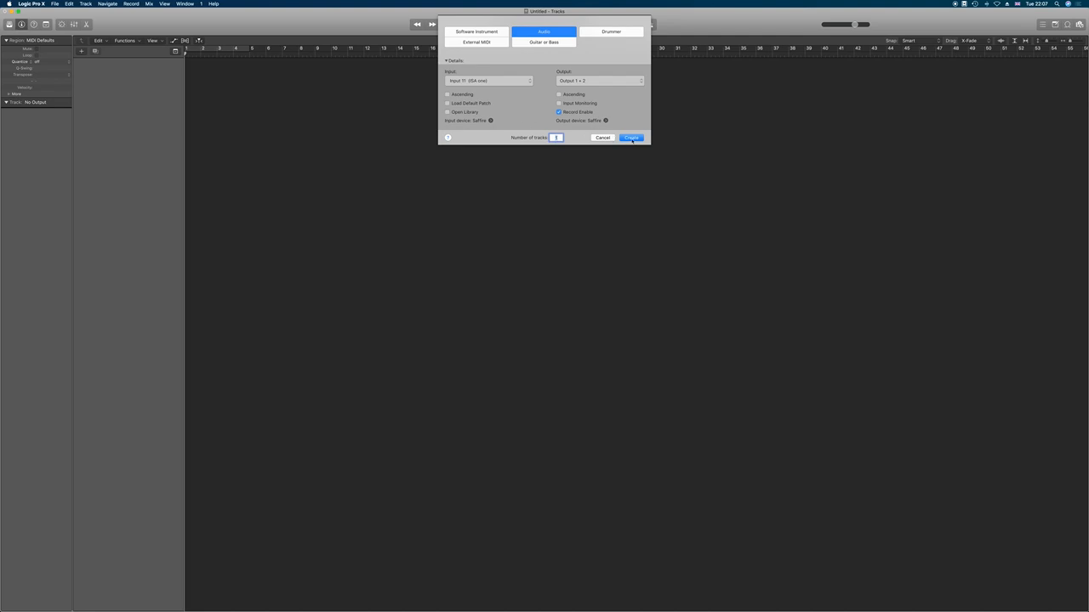
{"action": "left_click", "coordinate": [631, 137]}
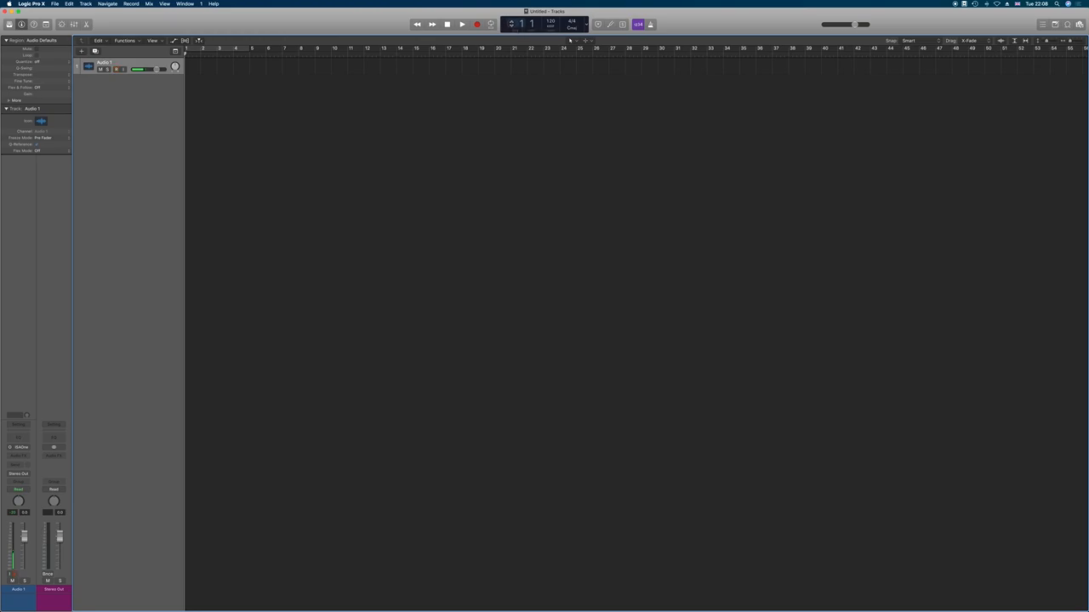
Switch the LCD display to clock Time and start recording a test take.
{"action": "left_click", "coordinate": [116, 69]}
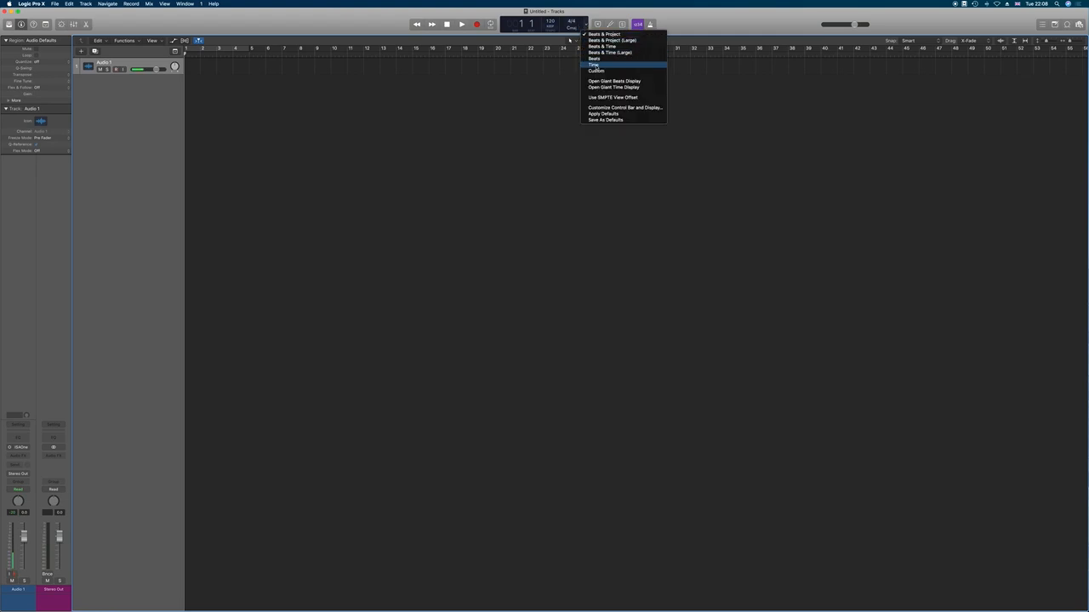
{"action": "left_click", "coordinate": [593, 65]}
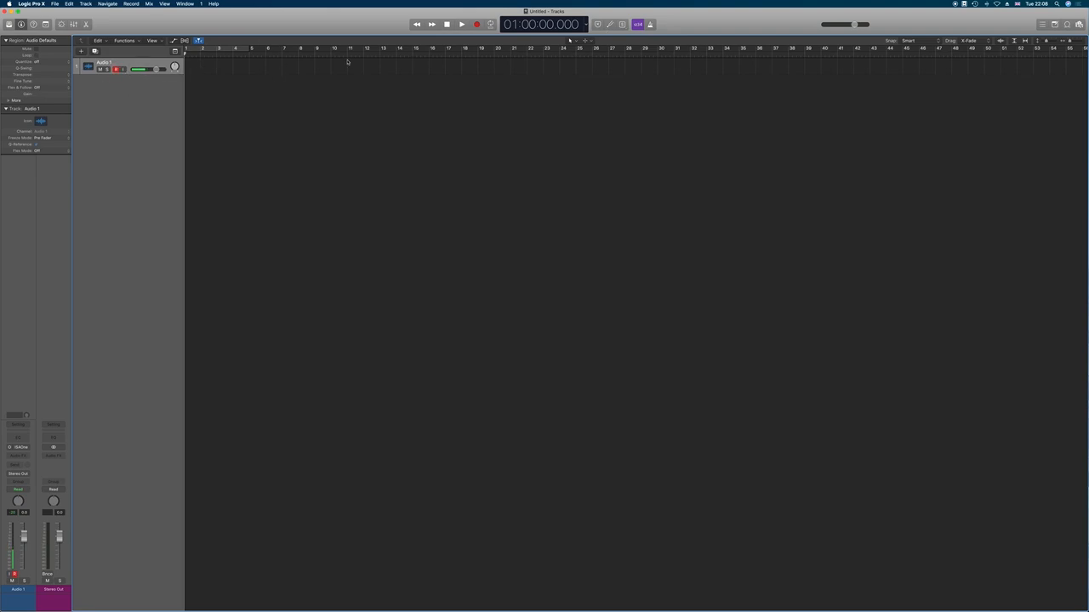
{"action": "left_click", "coordinate": [461, 23]}
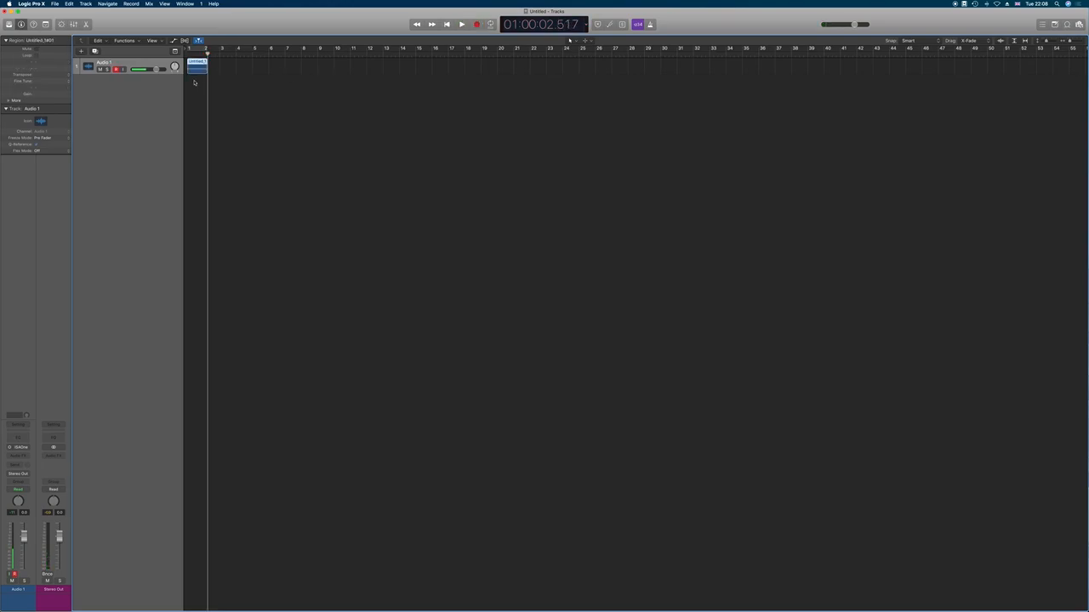
{"action": "mouse_move", "coordinate": [142, 69]}
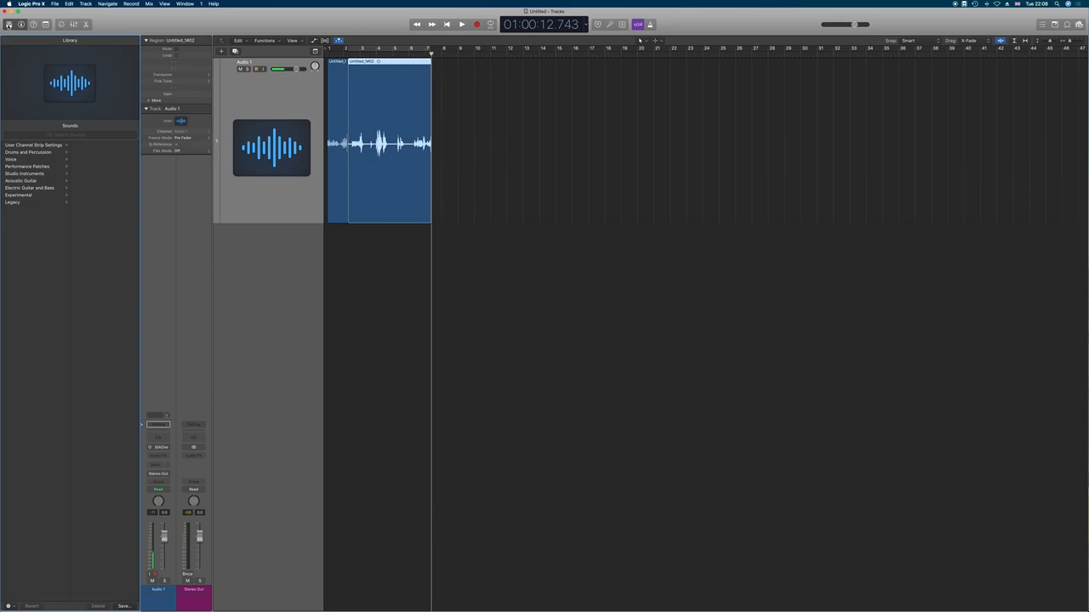
Hide the Library panel while the roughly 12.7-second test take is recorded.
{"action": "left_click", "coordinate": [257, 69]}
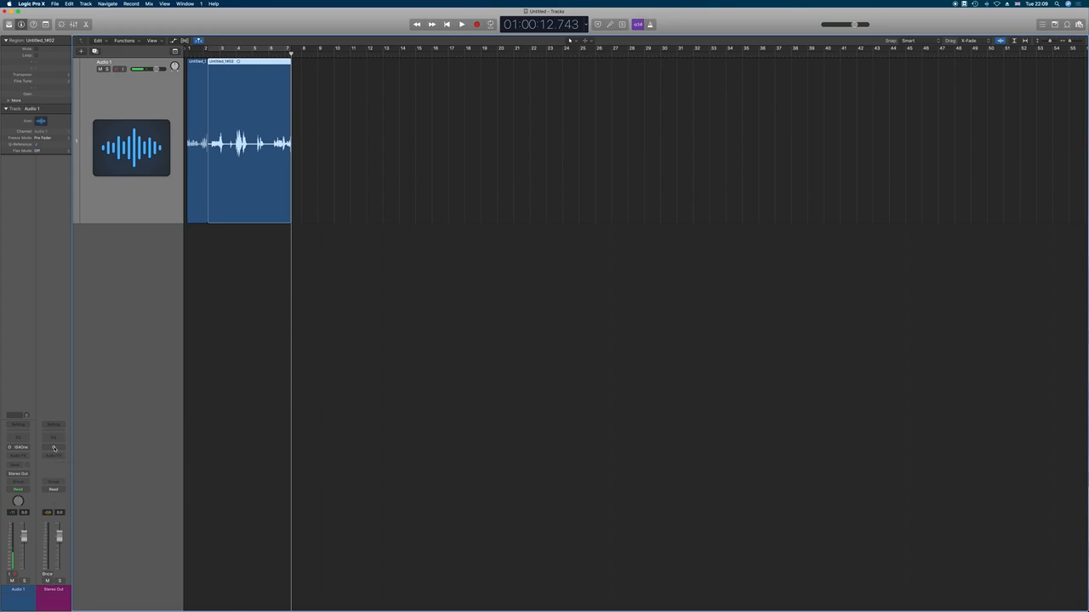
{"action": "mouse_move", "coordinate": [54, 448]}
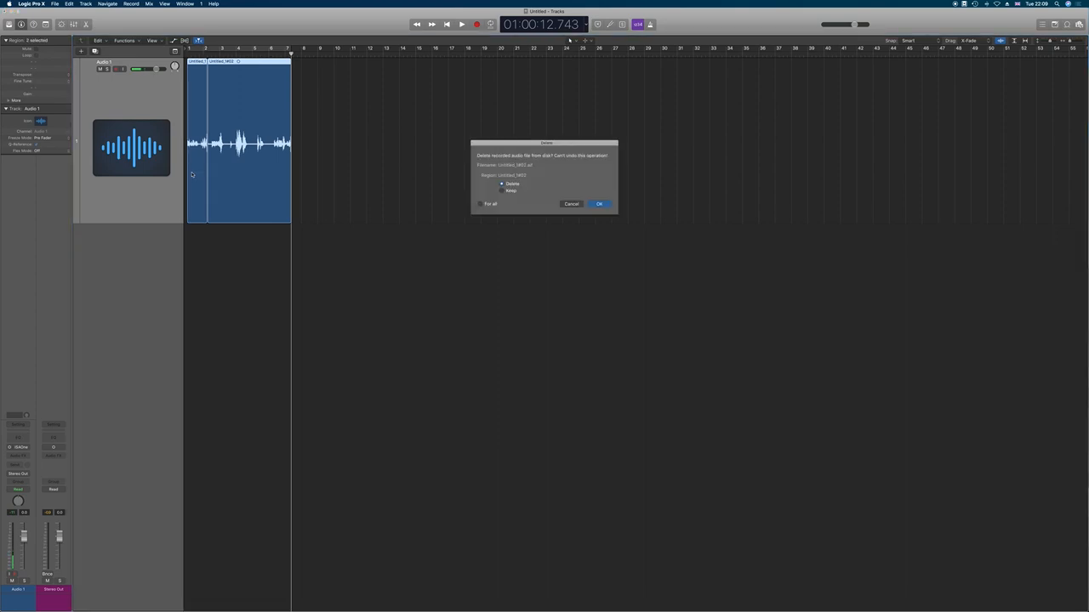
Confirm deleting the test region's audio file so Audio 1 is empty.
{"action": "left_click", "coordinate": [599, 203]}
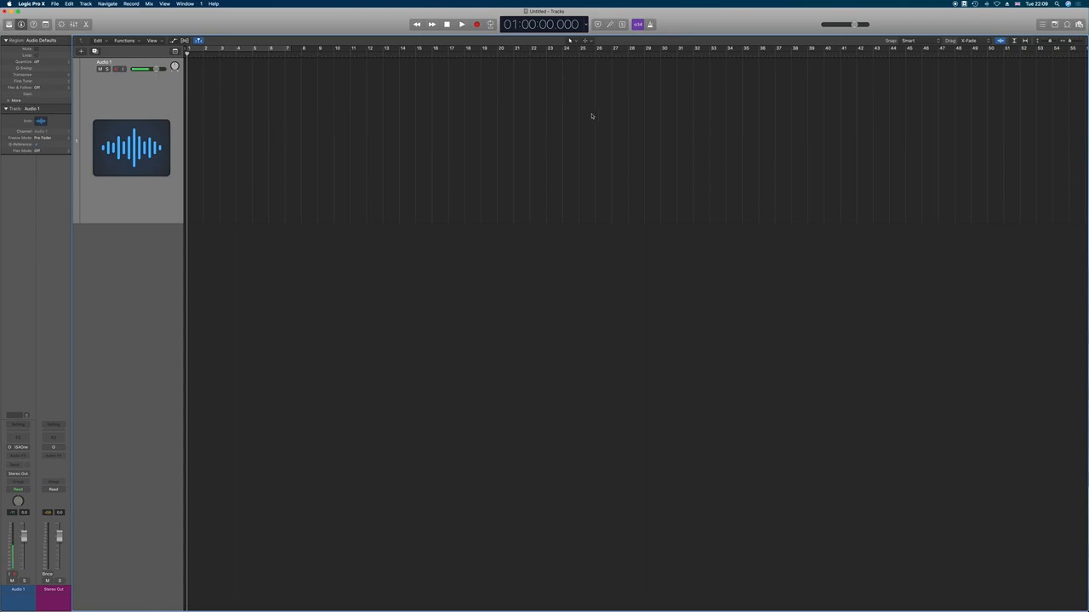
{"action": "mouse_move", "coordinate": [524, 164]}
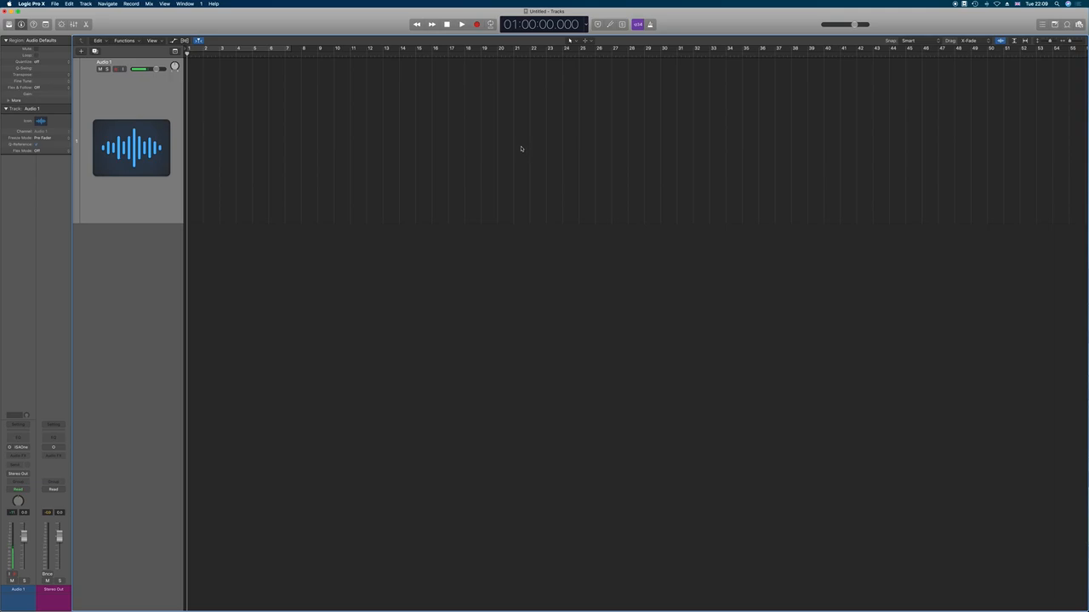
{"action": "mouse_move", "coordinate": [517, 121]}
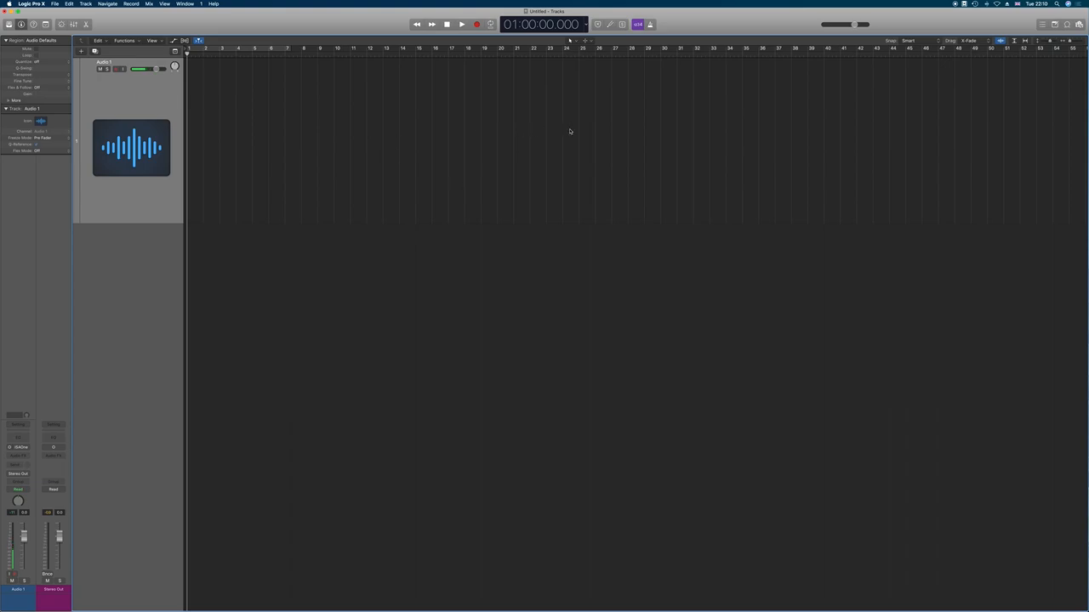
{"action": "mouse_move", "coordinate": [623, 101]}
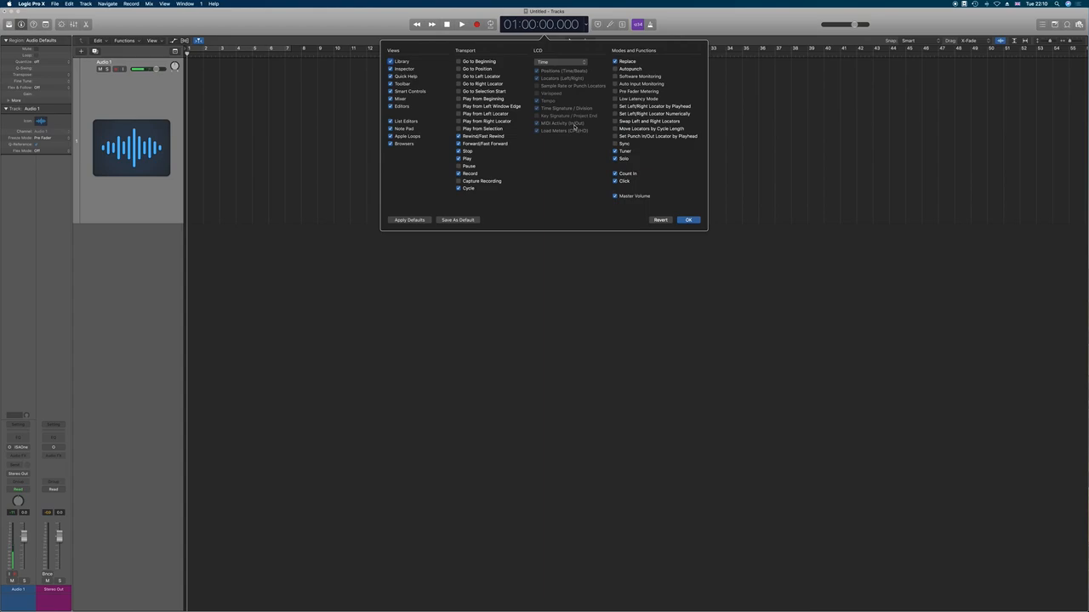
Add all mode and function tools to the control bar and set Snap to Samples.
{"action": "left_click", "coordinate": [616, 69]}
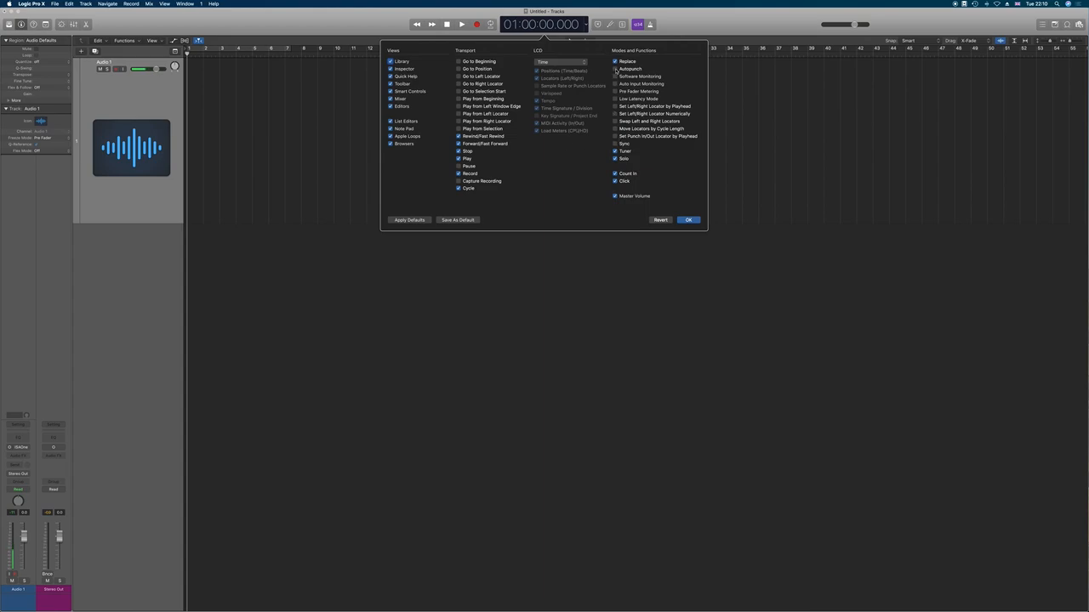
{"action": "left_click", "coordinate": [615, 76]}
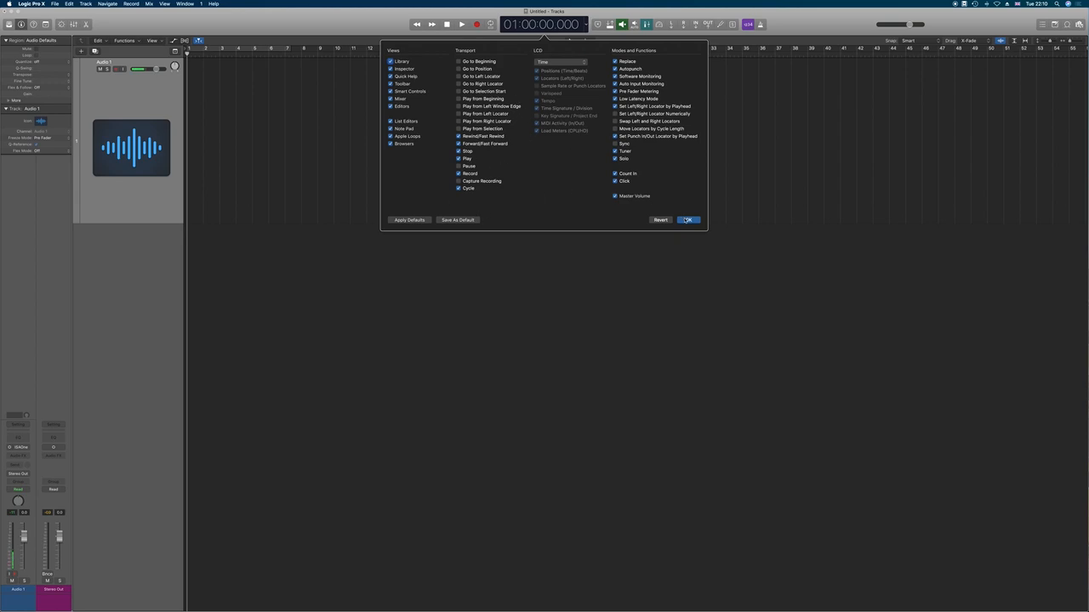
{"action": "left_click", "coordinate": [687, 219]}
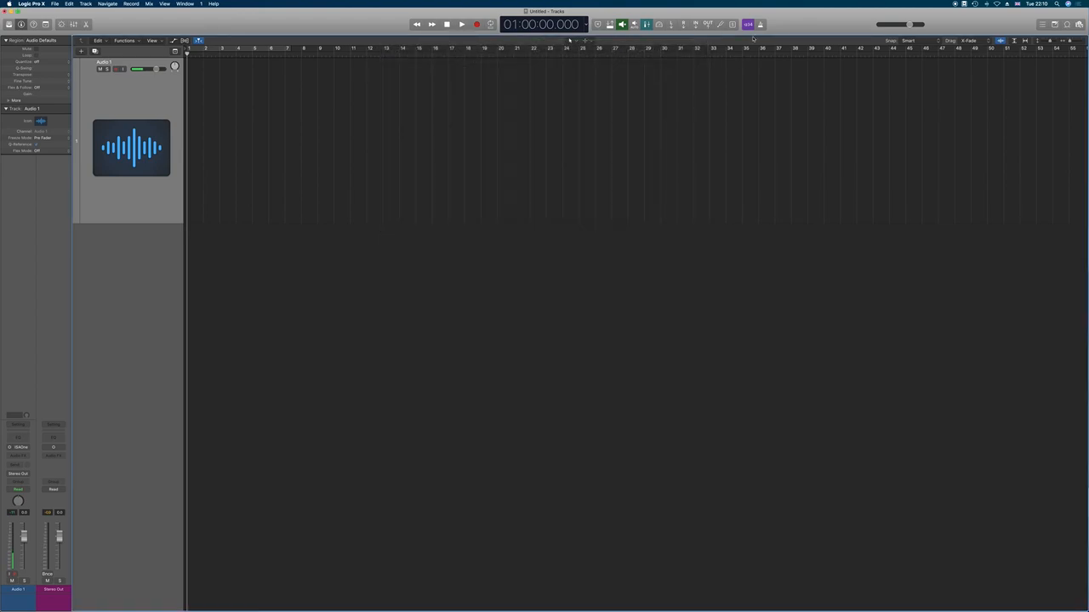
{"action": "left_click", "coordinate": [748, 24]}
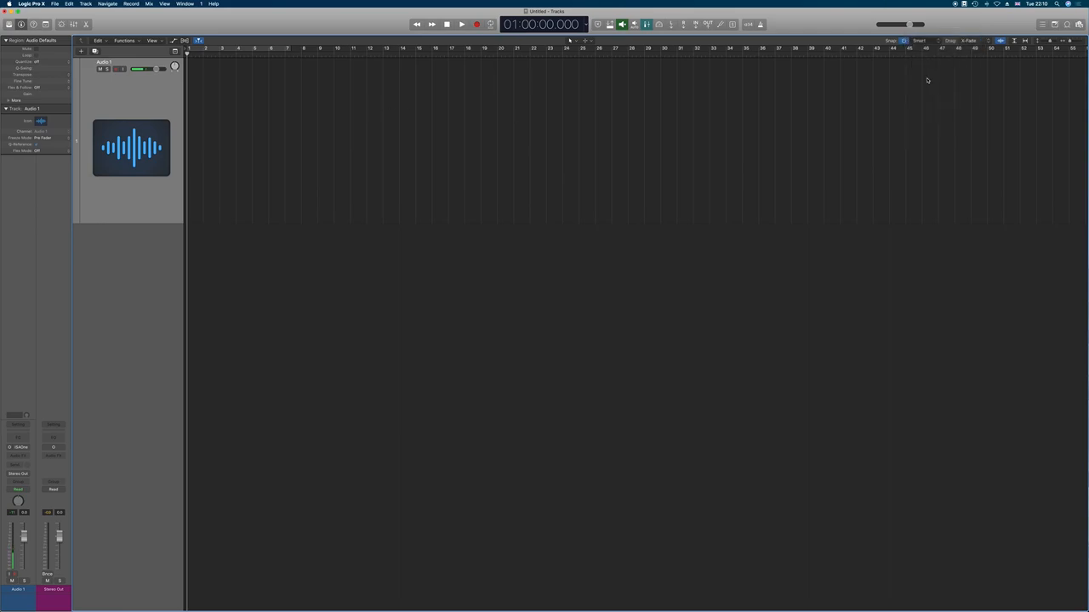
{"action": "left_click", "coordinate": [968, 40]}
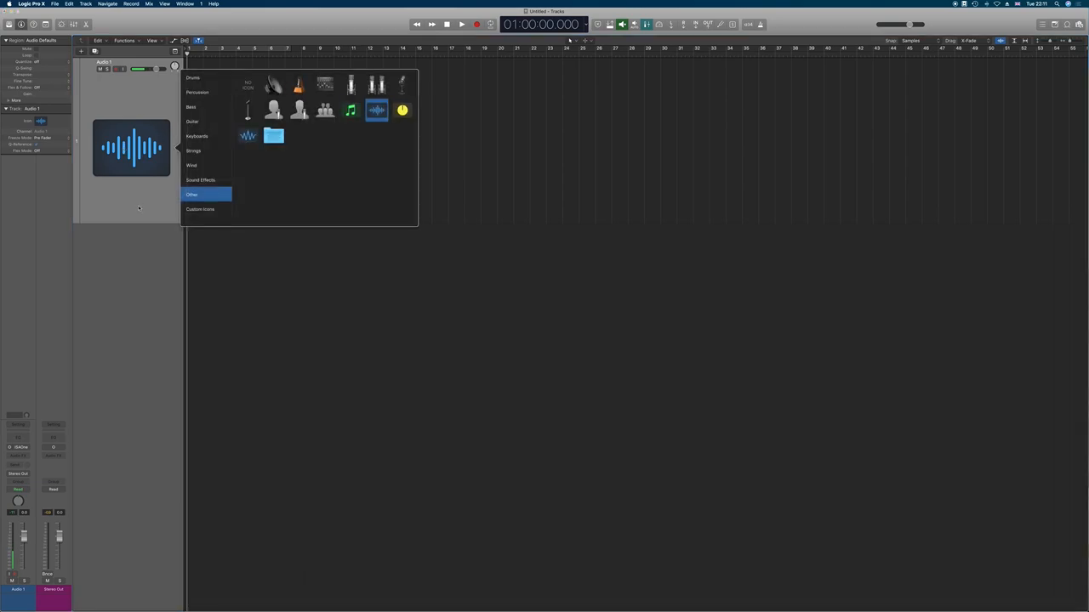
Set Audio 1's track icon to the cartoon announcer custom image.
{"action": "left_click", "coordinate": [350, 84]}
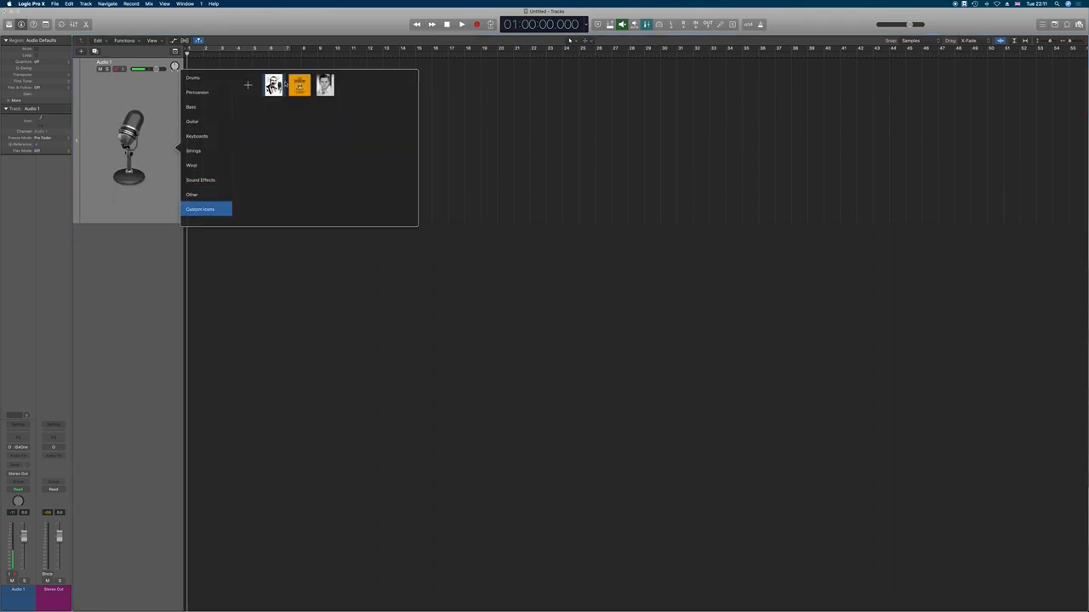
{"action": "left_click", "coordinate": [325, 85]}
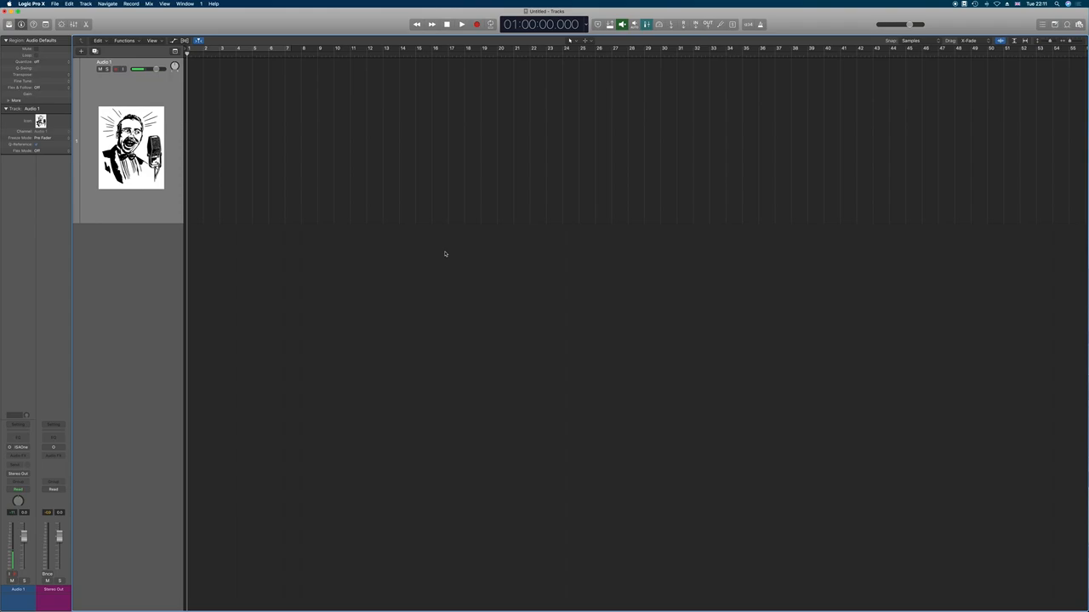
{"action": "mouse_move", "coordinate": [382, 297]}
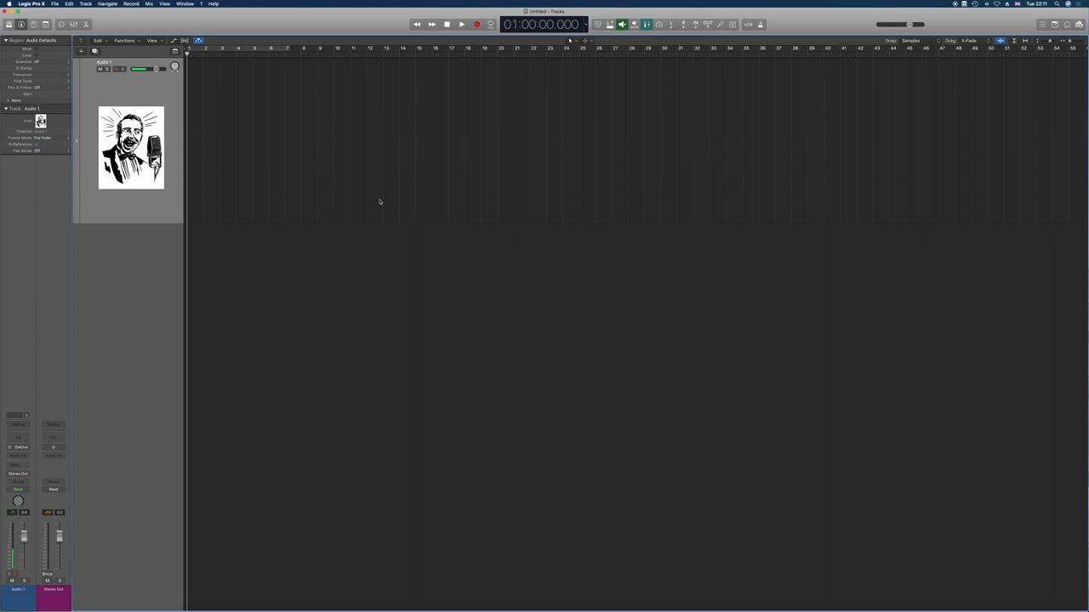
{"action": "mouse_move", "coordinate": [284, 233]}
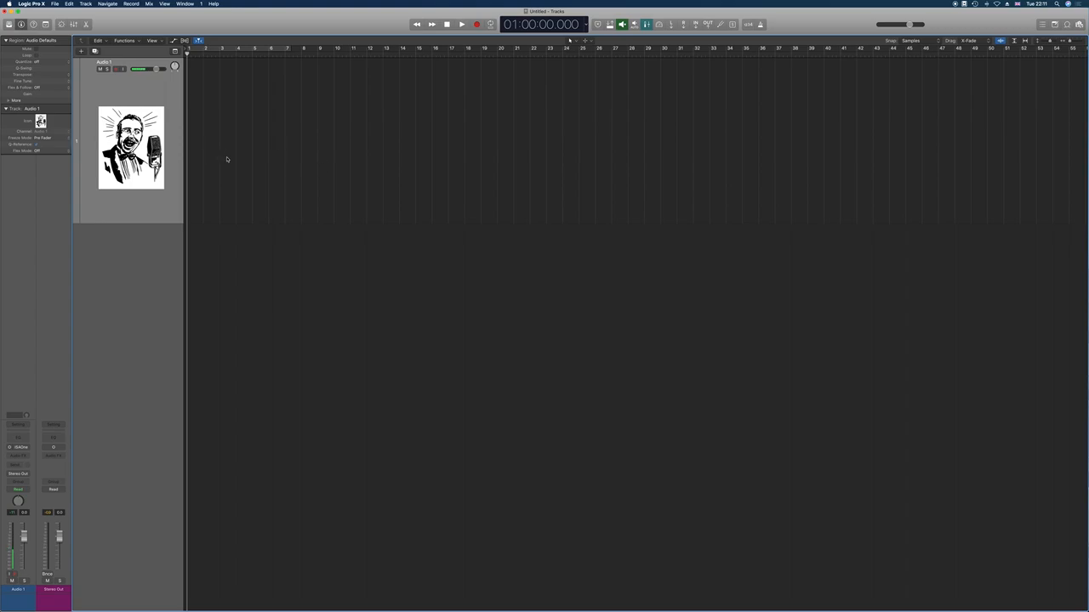
Assign a purple track colour to Audio 1 from its header's context menu.
{"action": "right_click", "coordinate": [228, 160]}
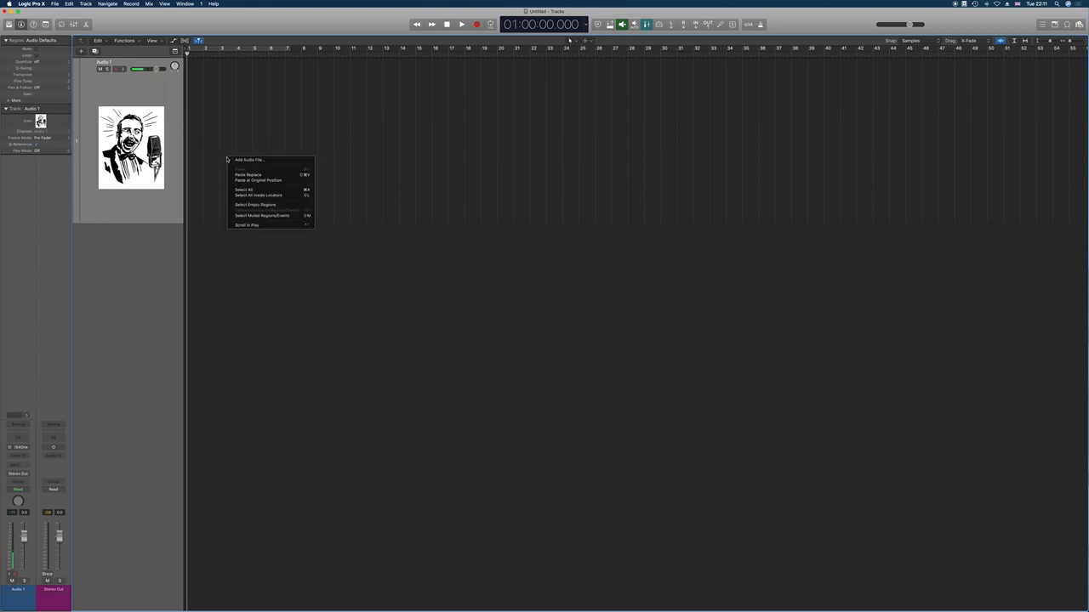
{"action": "mouse_move", "coordinate": [272, 160]}
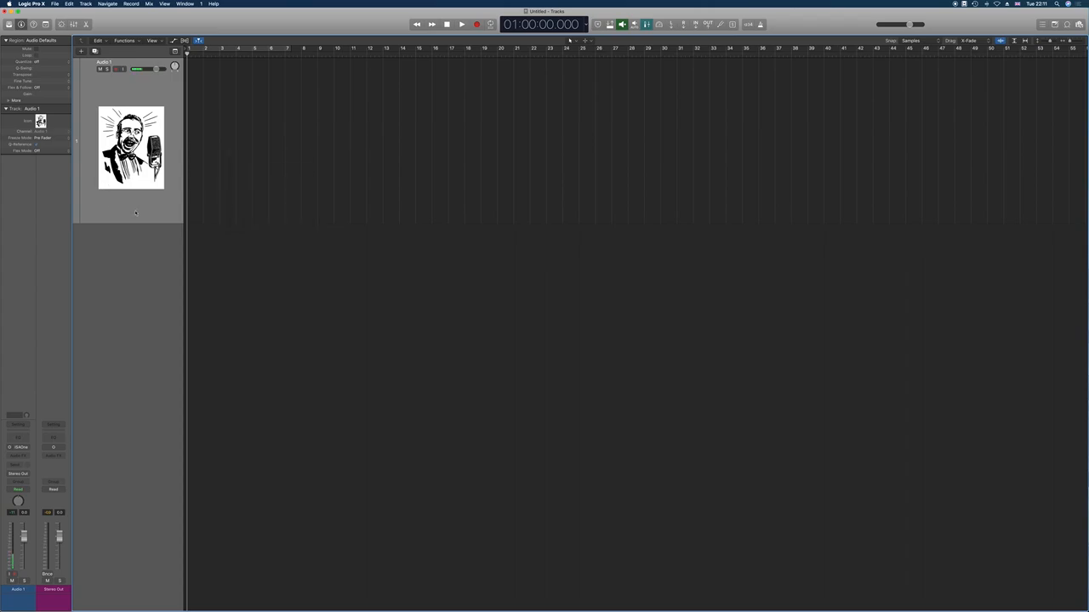
{"action": "right_click", "coordinate": [135, 212]}
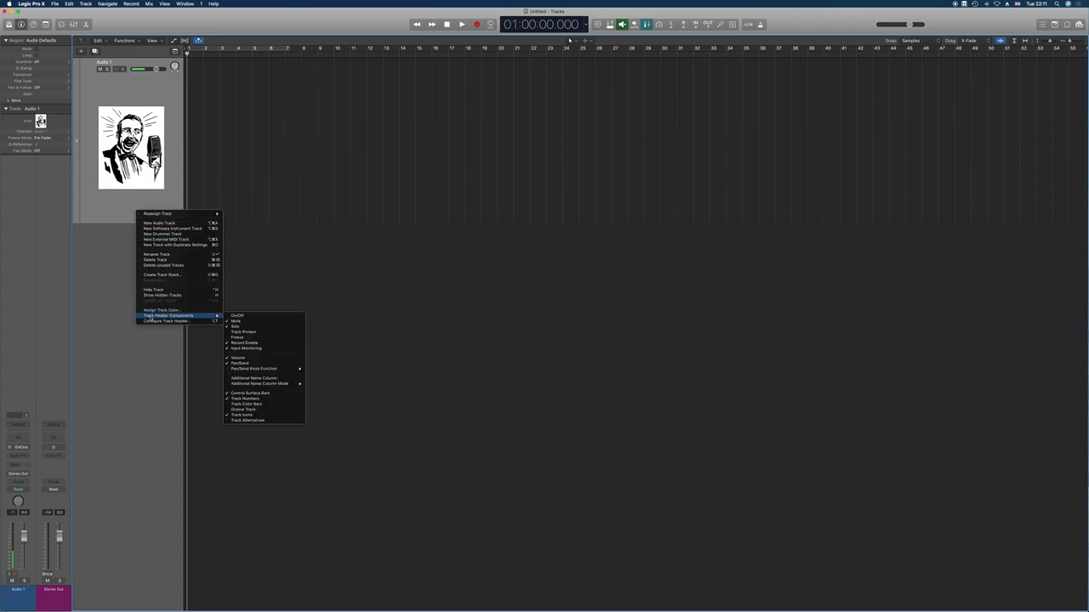
{"action": "mouse_move", "coordinate": [162, 310]}
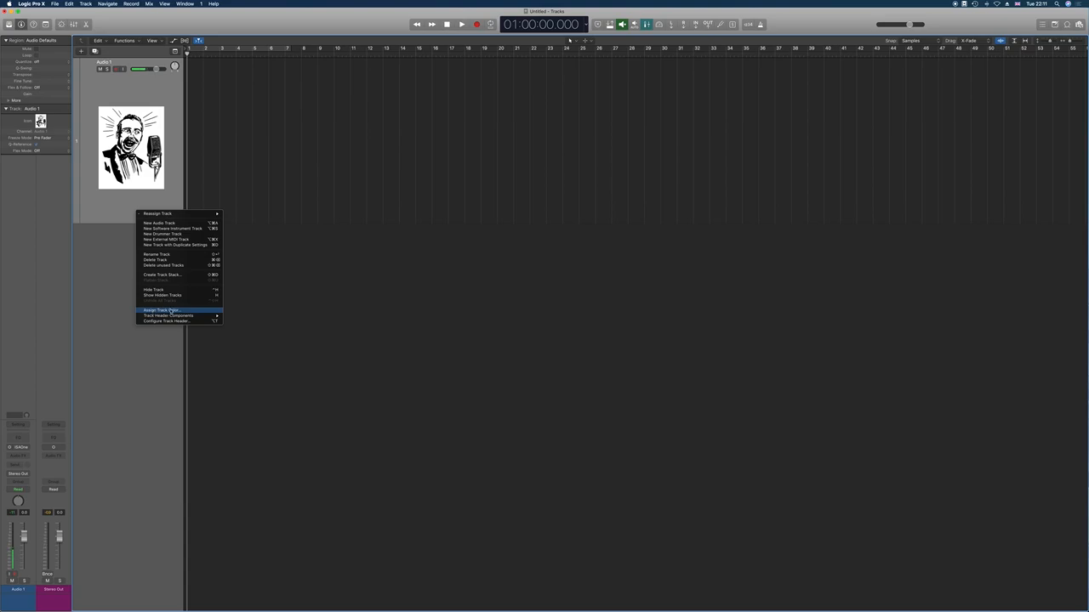
{"action": "left_click", "coordinate": [165, 310]}
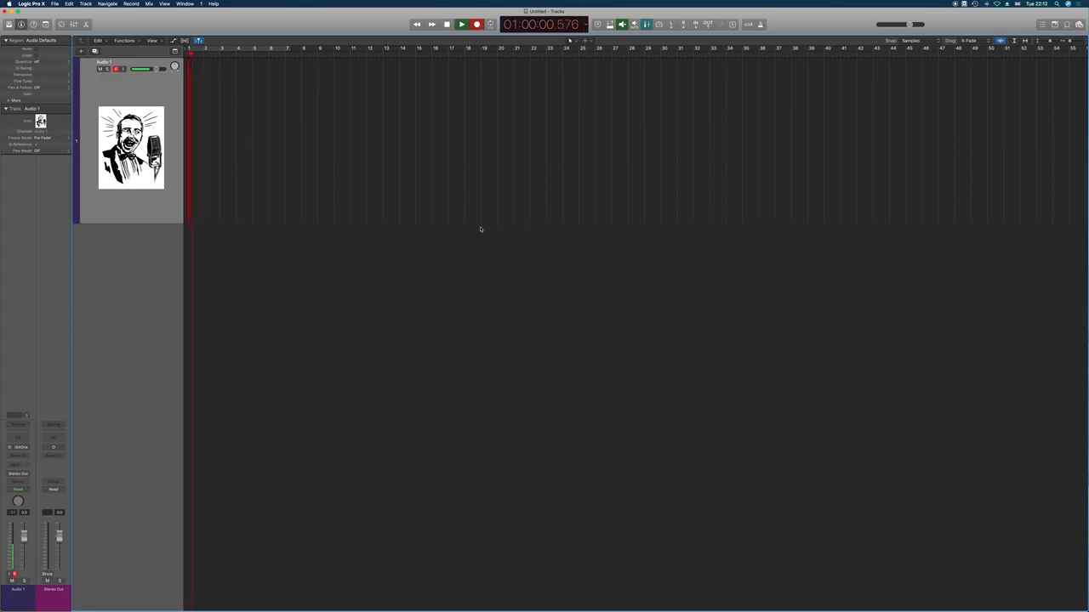
Stop the test take, leaving purple region Untitled_1#03 of about 8 seconds.
{"action": "left_click", "coordinate": [476, 23]}
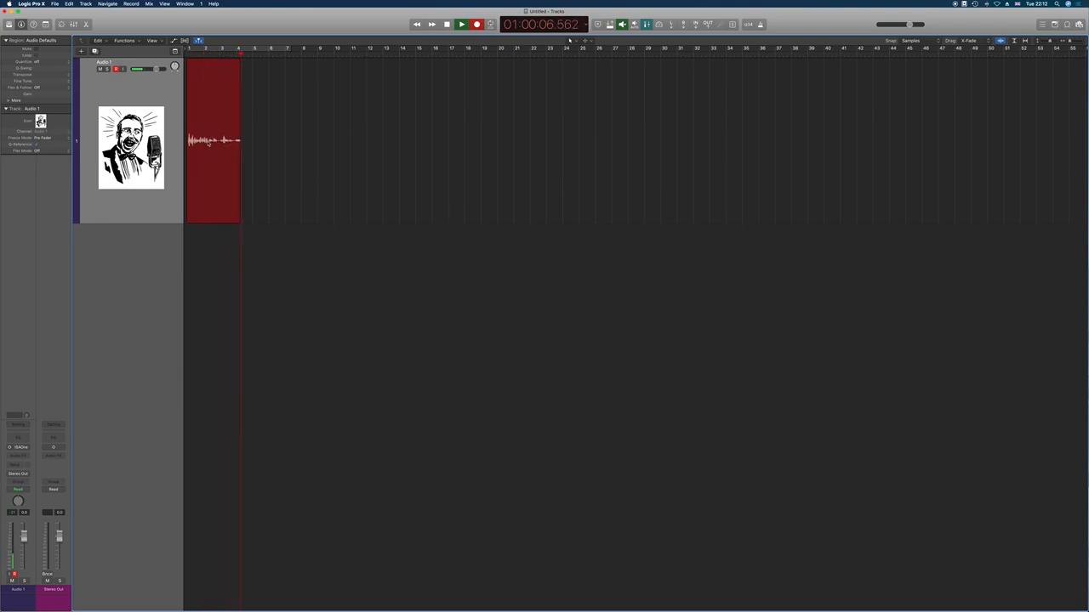
{"action": "left_click", "coordinate": [447, 24]}
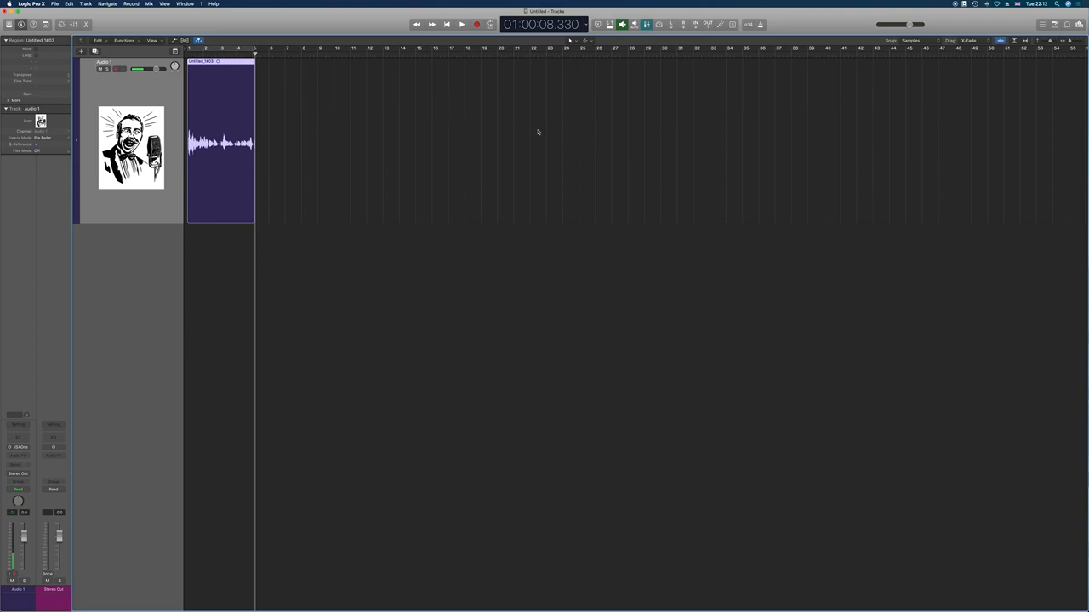
{"action": "mouse_move", "coordinate": [676, 133]}
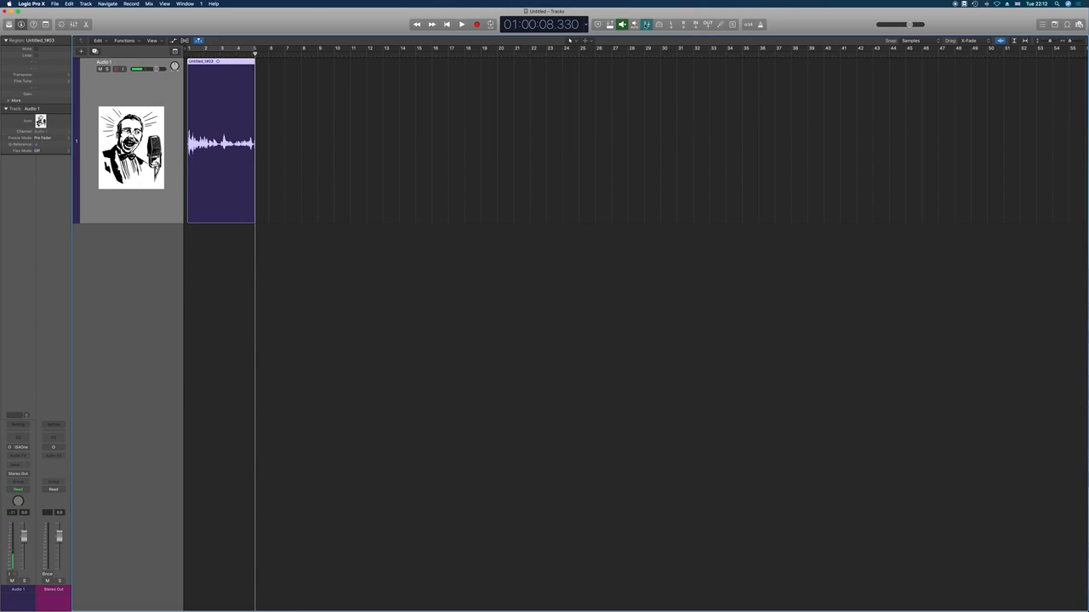
{"action": "mouse_move", "coordinate": [670, 24]}
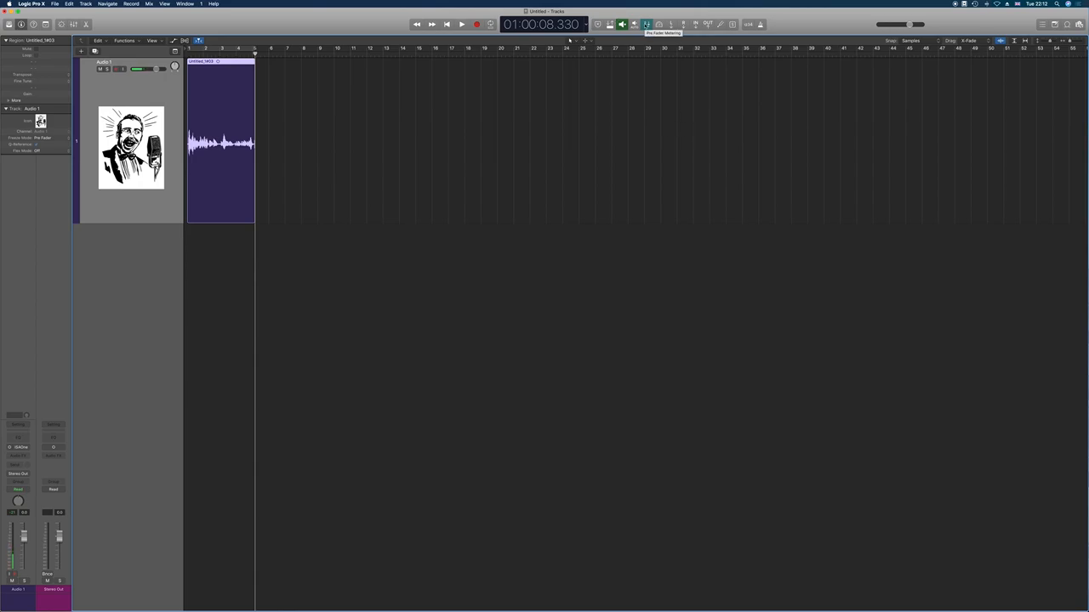
{"action": "mouse_move", "coordinate": [283, 202]}
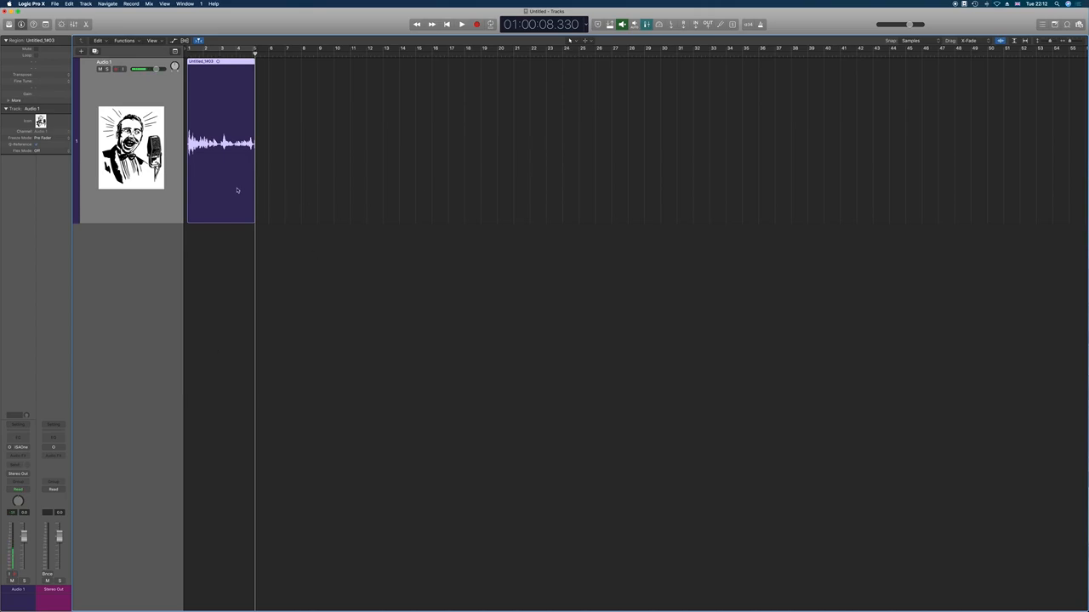
{"action": "mouse_move", "coordinate": [249, 91]}
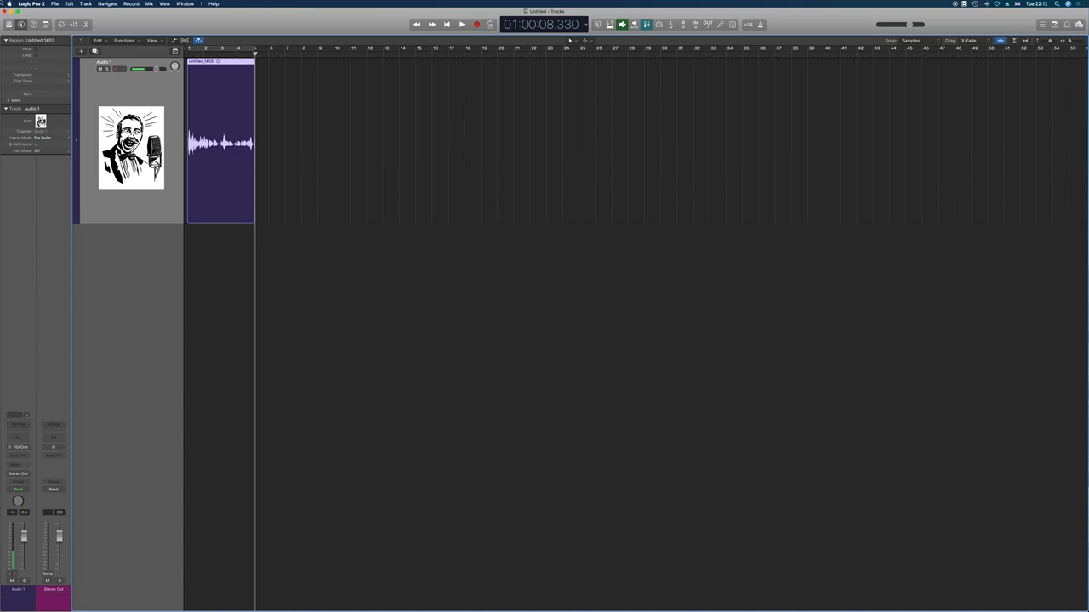
{"action": "left_click", "coordinate": [164, 3]}
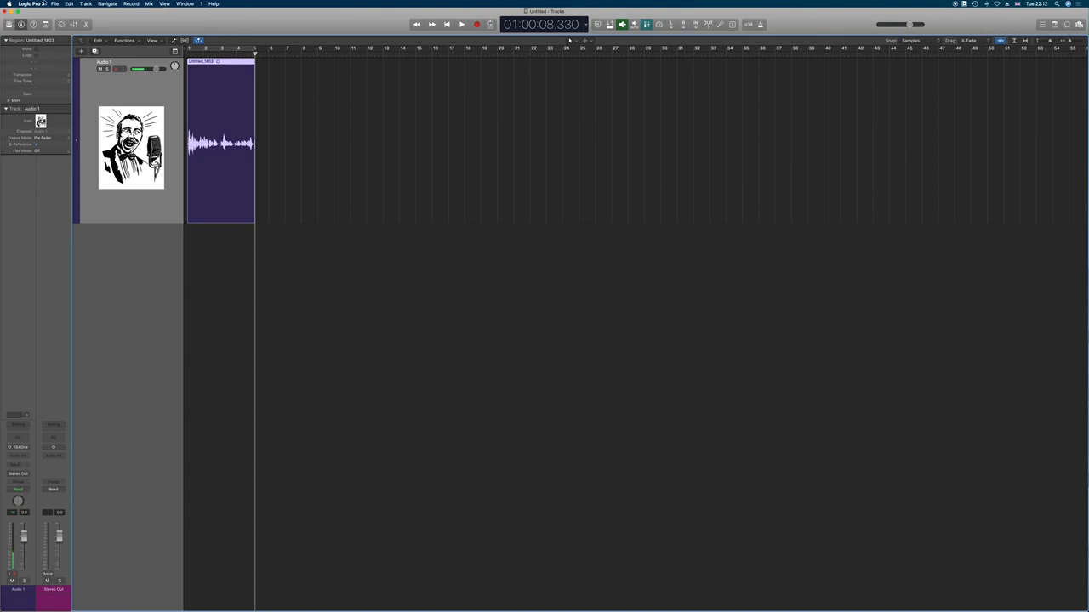
Check the Advanced preferences, then delete the recorded test region from Audio 1.
{"action": "left_click", "coordinate": [31, 3]}
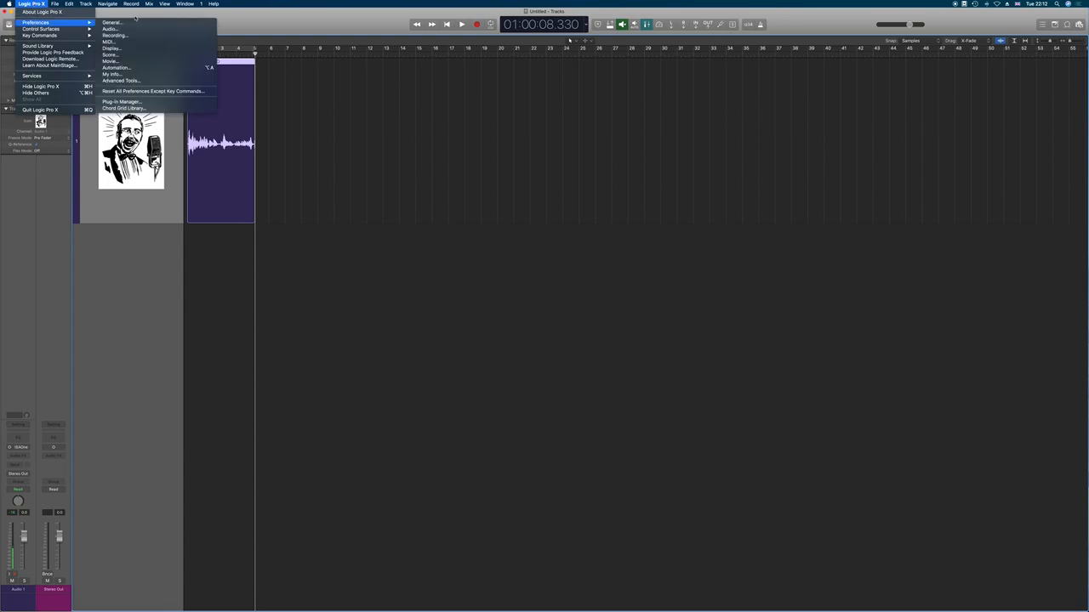
{"action": "left_click", "coordinate": [120, 80]}
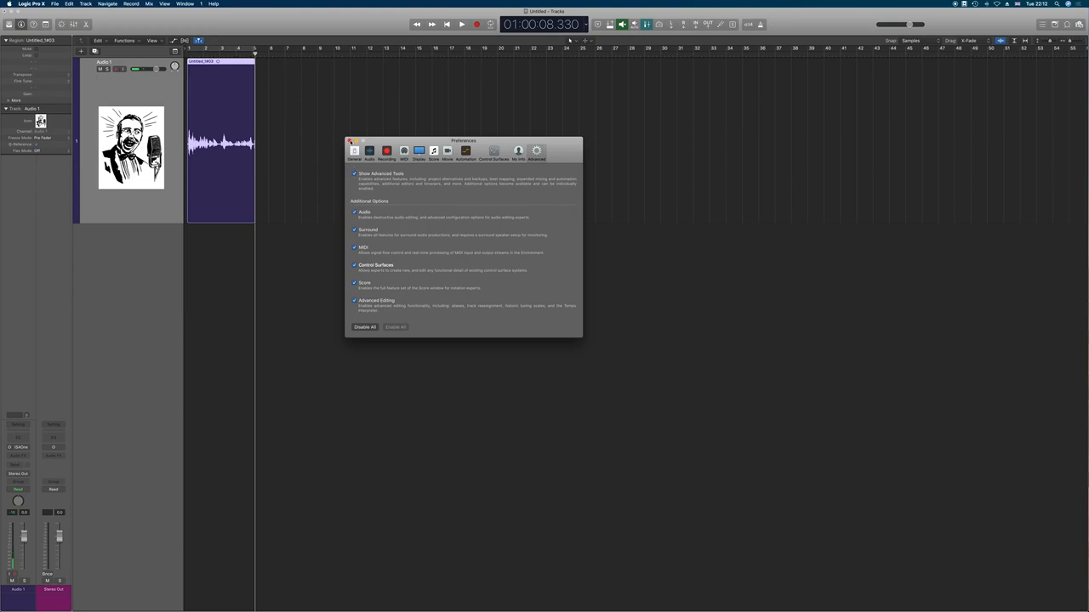
{"action": "left_click", "coordinate": [350, 141]}
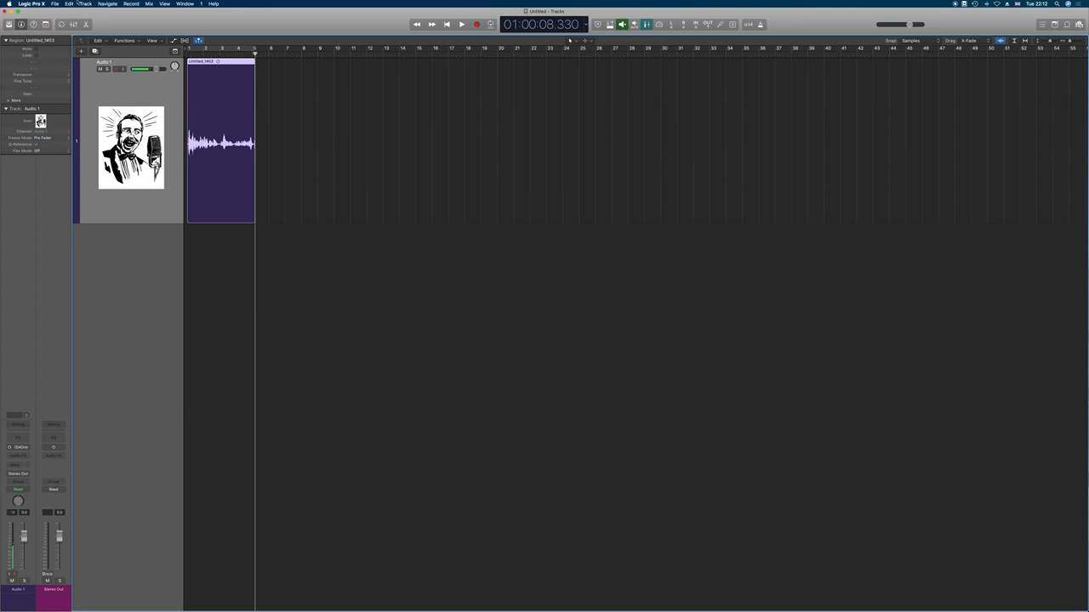
{"action": "left_click", "coordinate": [55, 5]}
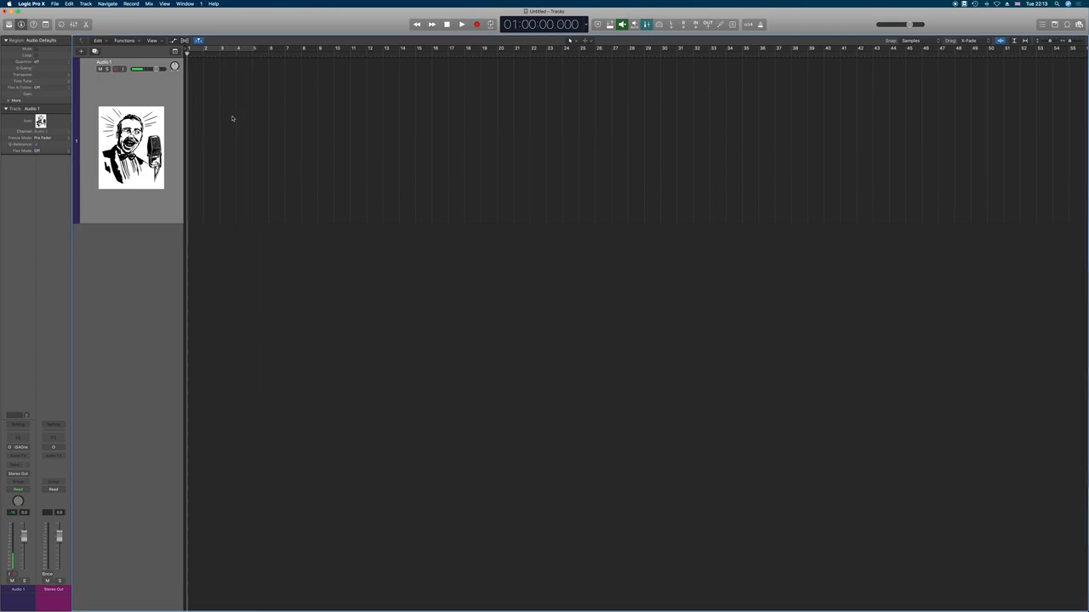
Save the project via Save as Template under the name 'my brilliant template'.
{"action": "left_click", "coordinate": [55, 4]}
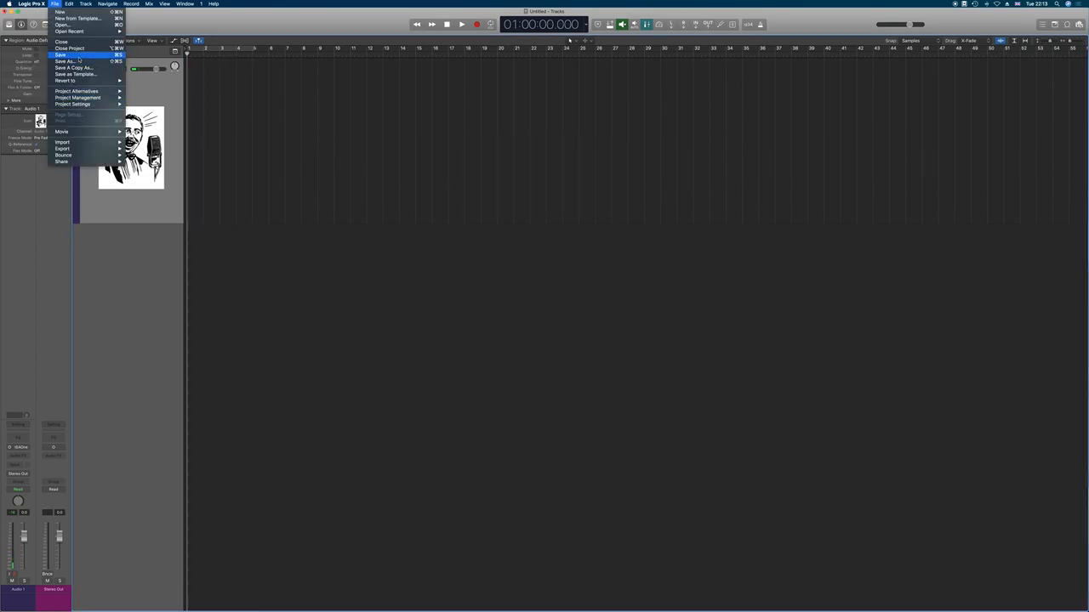
{"action": "left_click", "coordinate": [65, 61]}
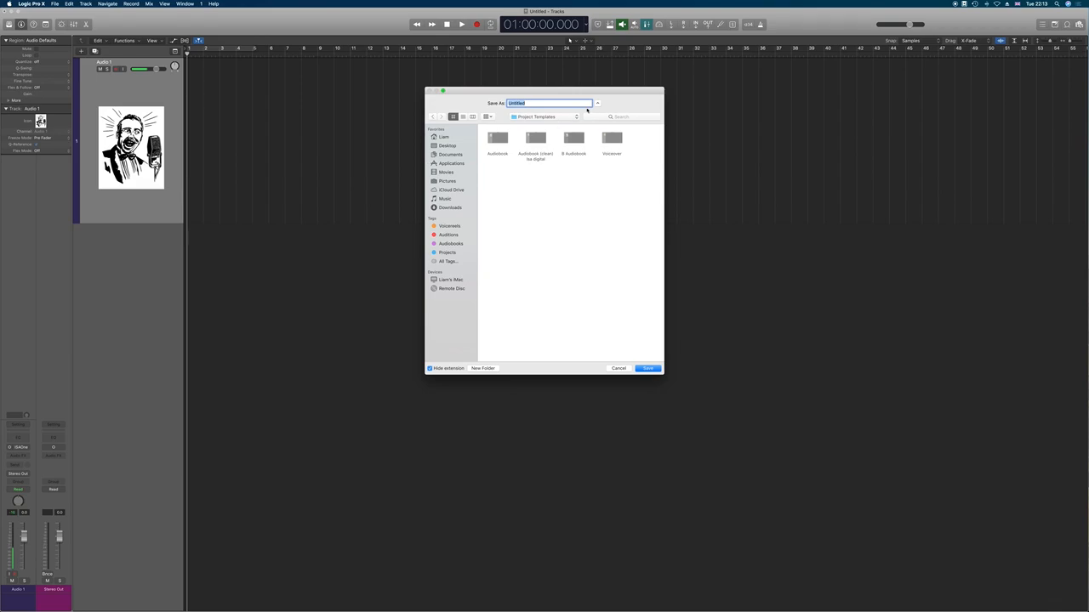
{"action": "type", "text": "My"}
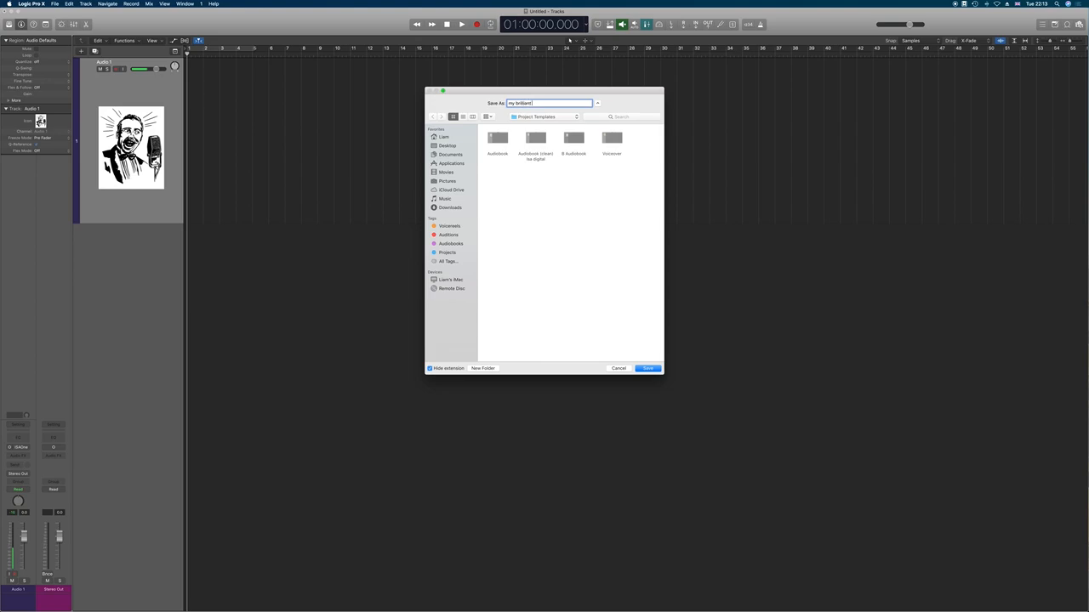
{"action": "type", "text": "template"}
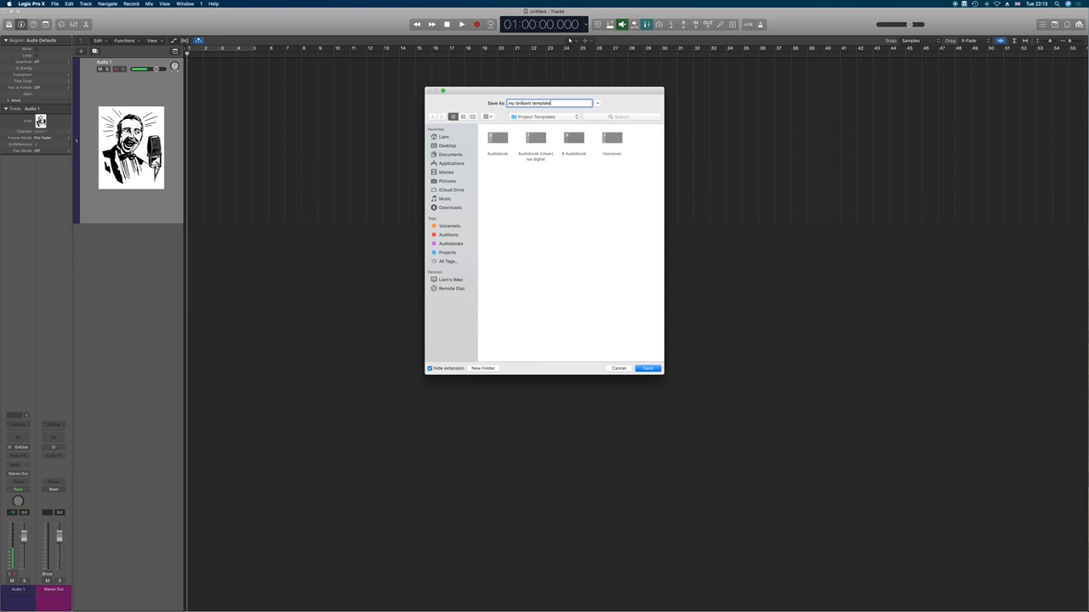
{"action": "left_click", "coordinate": [647, 367]}
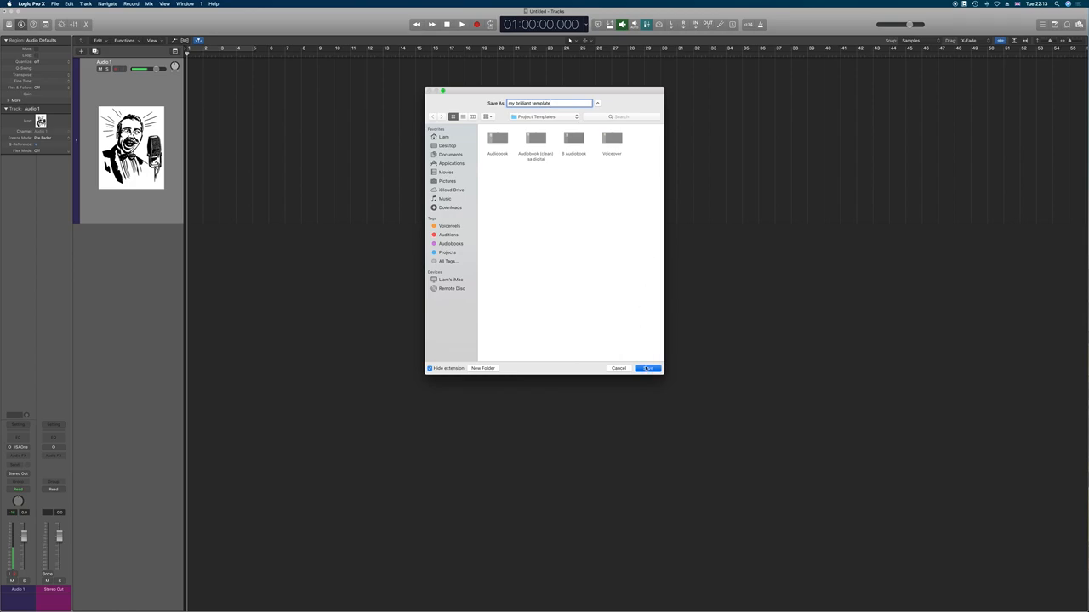
{"action": "left_click", "coordinate": [648, 368]}
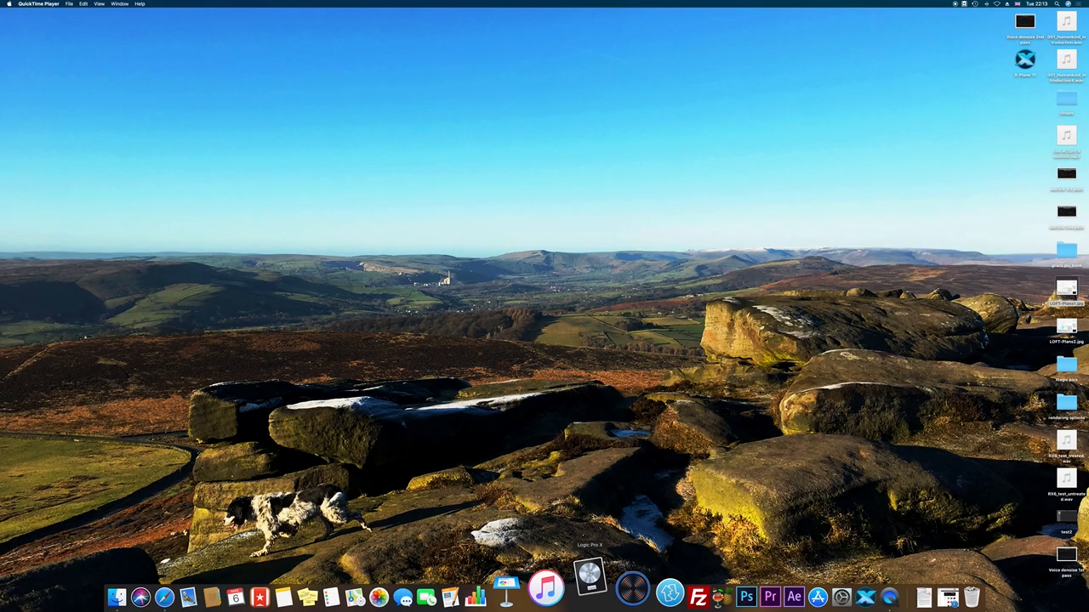
Relaunch Logic Pro X and open 'my brilliant template' from My Templates.
{"action": "left_click", "coordinate": [590, 576]}
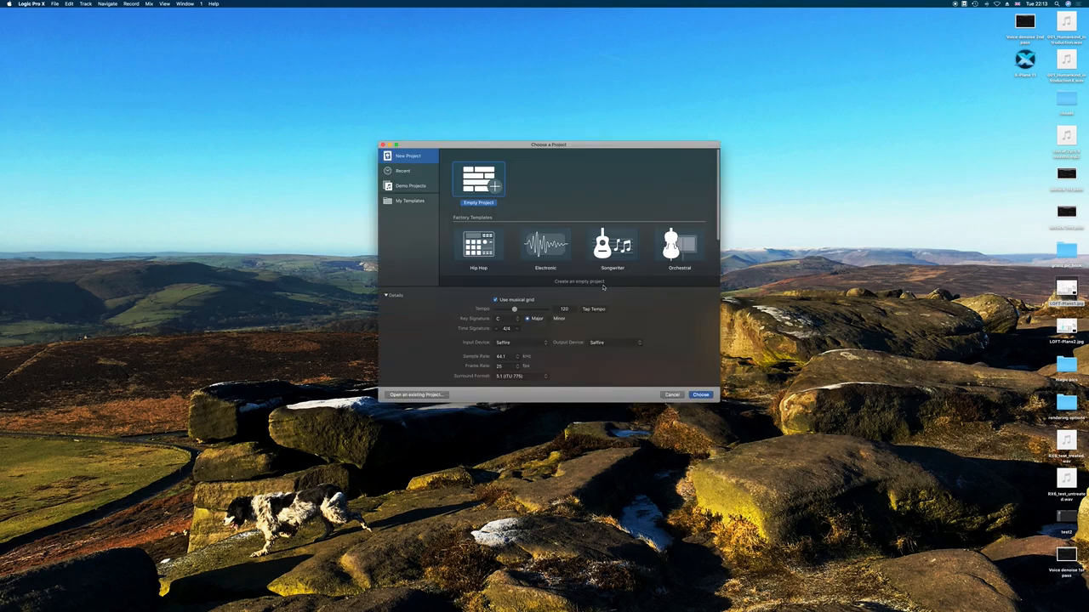
{"action": "left_click", "coordinate": [411, 201]}
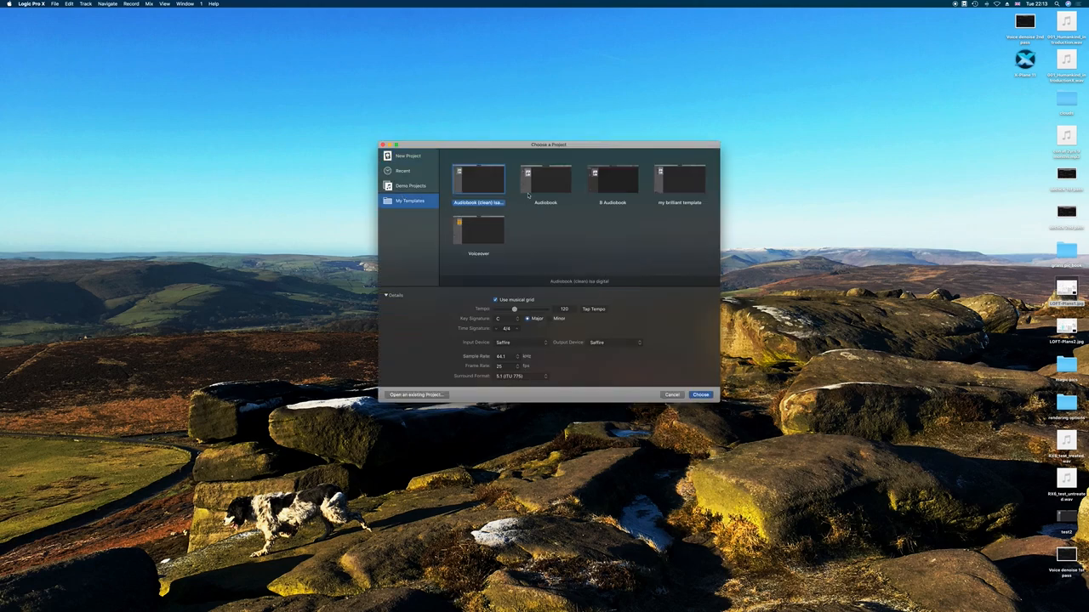
{"action": "left_click", "coordinate": [672, 394]}
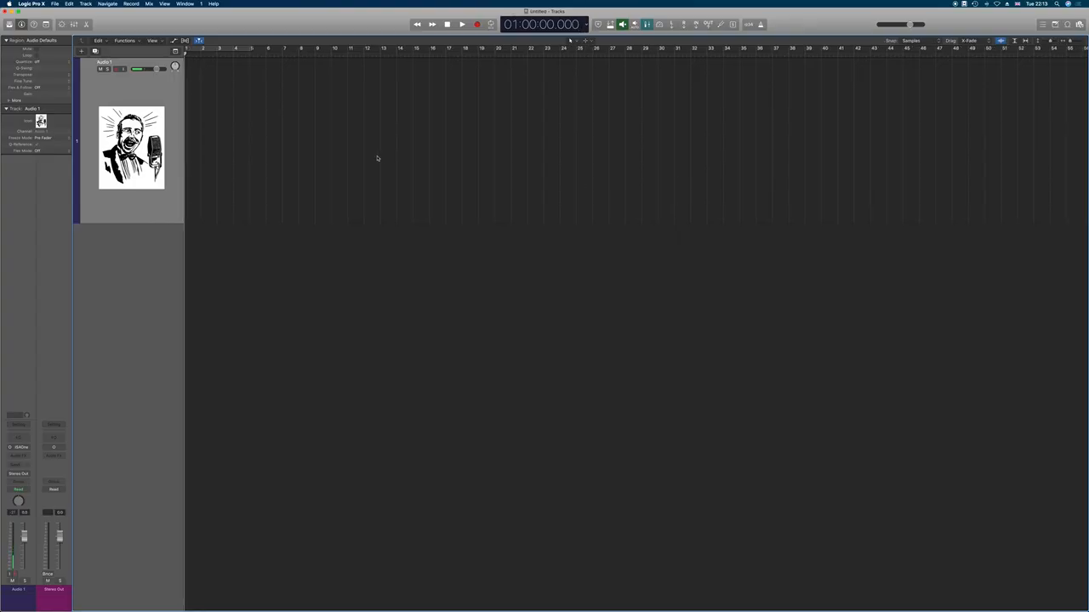
{"action": "left_click", "coordinate": [462, 24]}
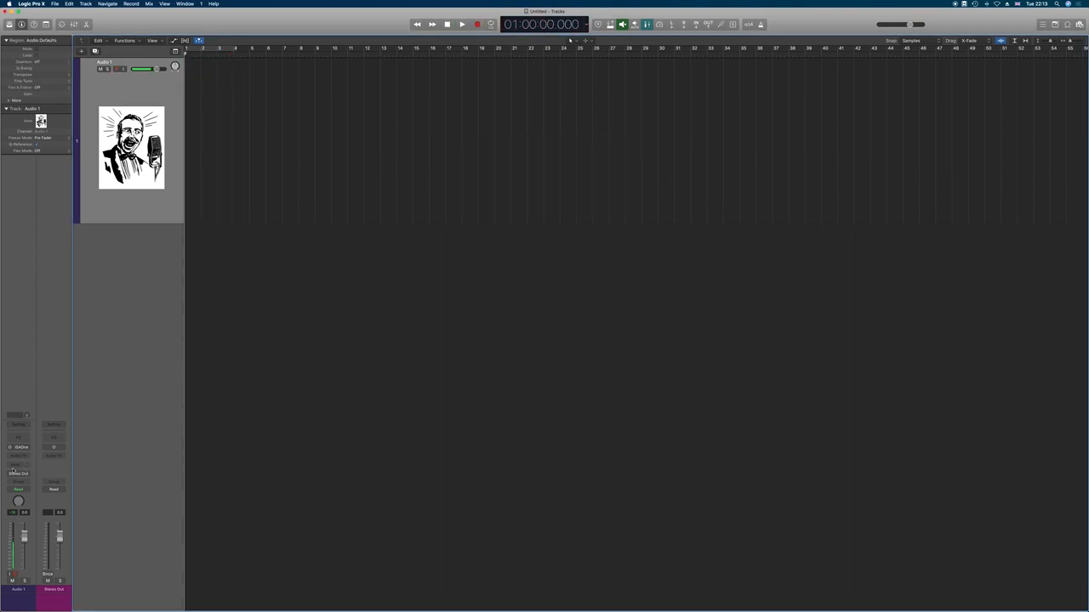
{"action": "left_click", "coordinate": [19, 460]}
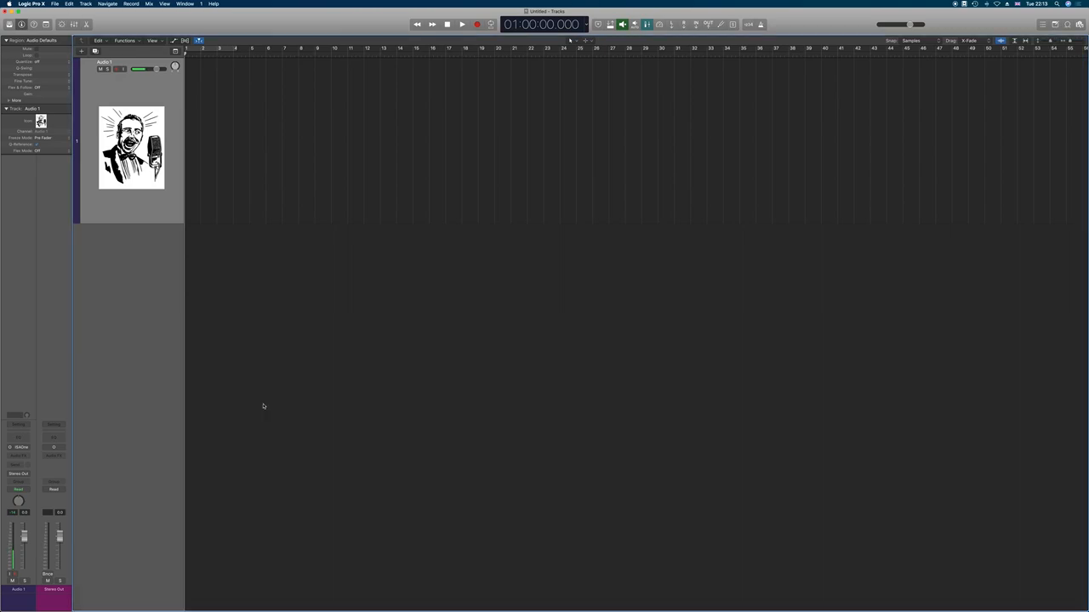
{"action": "mouse_move", "coordinate": [540, 295]}
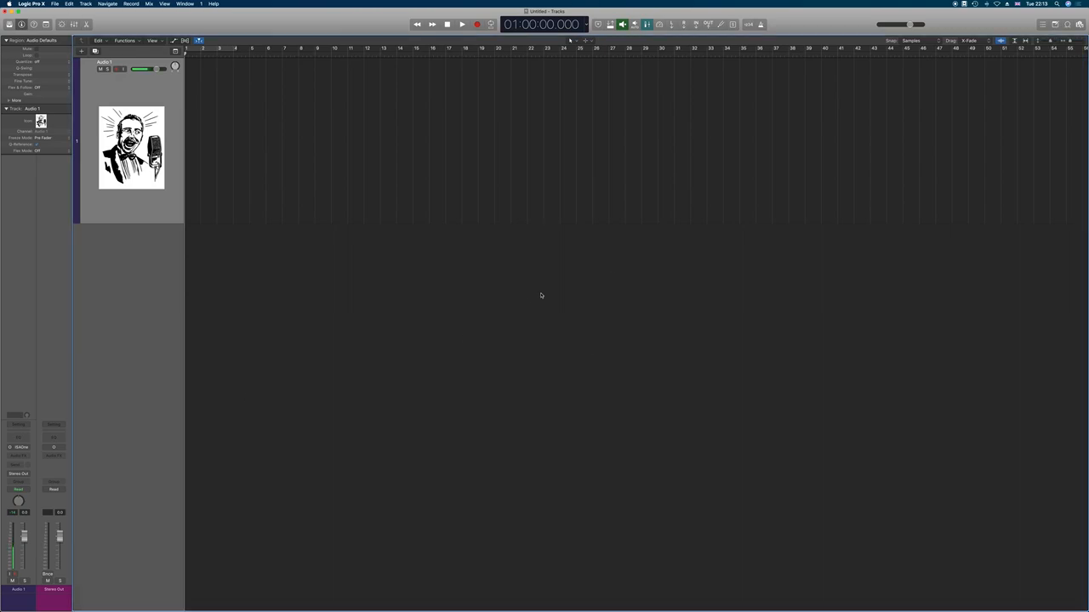
{"action": "mouse_move", "coordinate": [575, 214]}
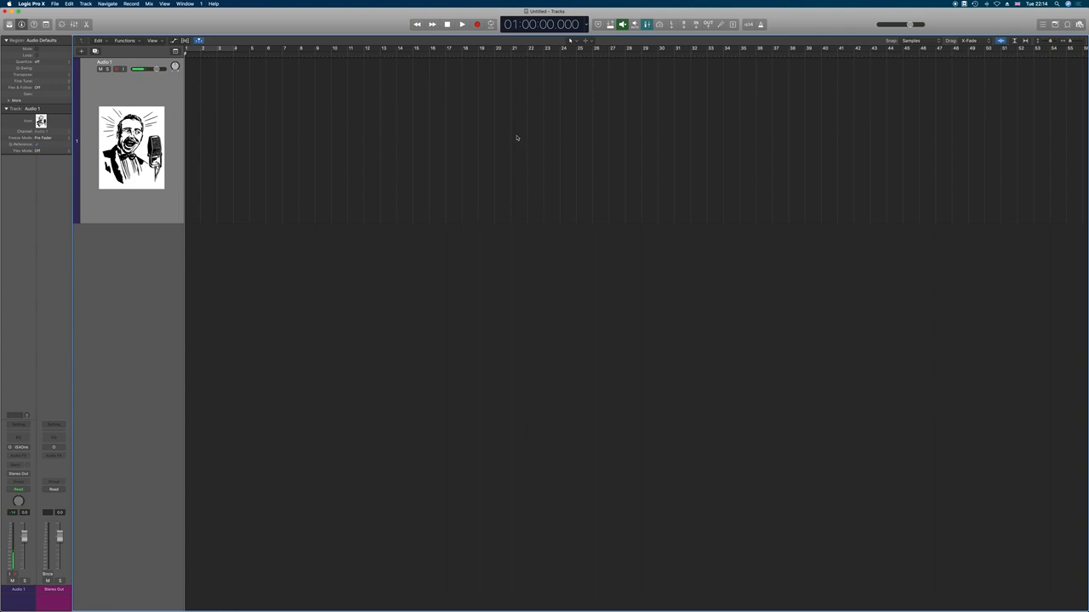
{"action": "mouse_move", "coordinate": [348, 274]}
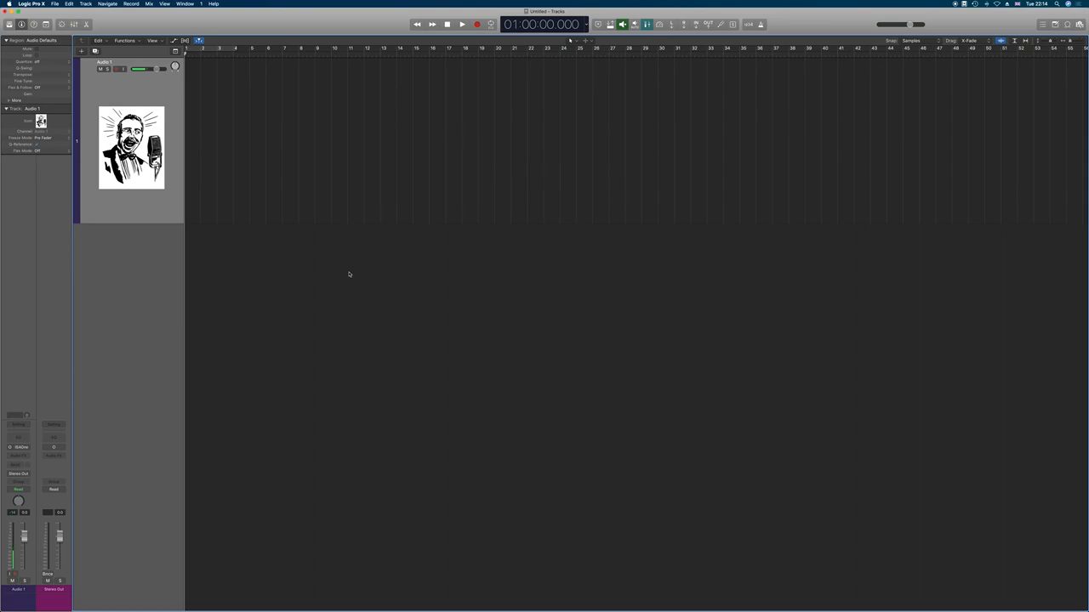
{"action": "mouse_move", "coordinate": [432, 281]}
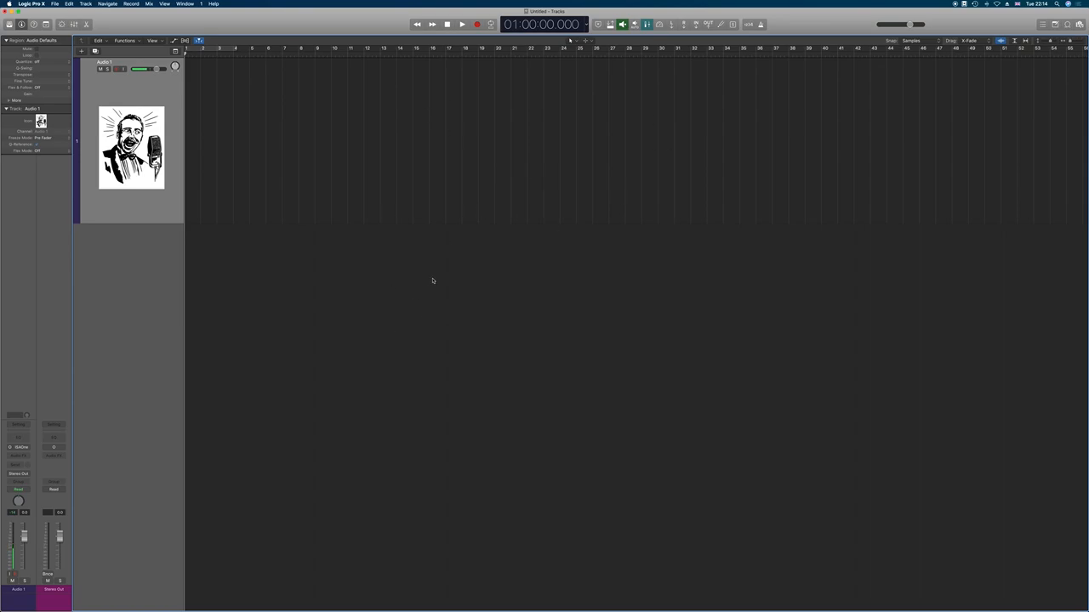